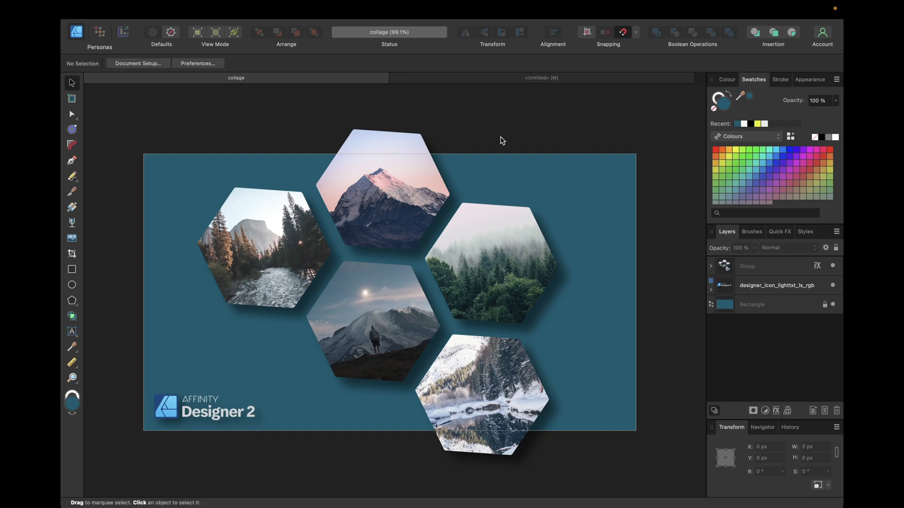
mouse_move(382, 382)
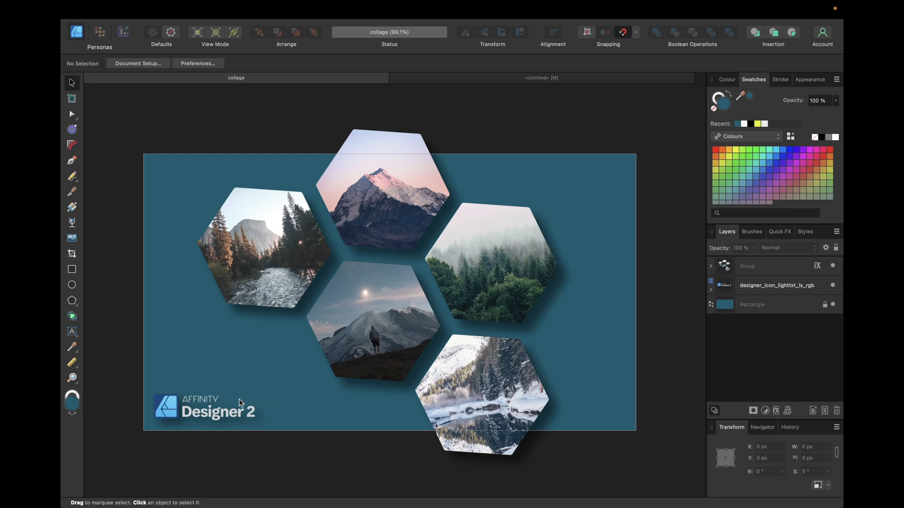
mouse_move(519, 177)
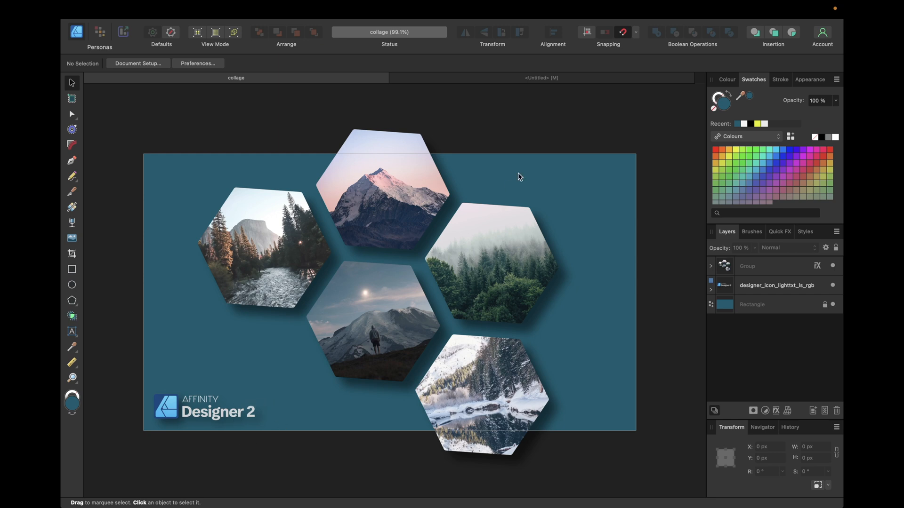
Move the five scaled-down photos onto the upper-left page area and deselect them
left_click(541, 77)
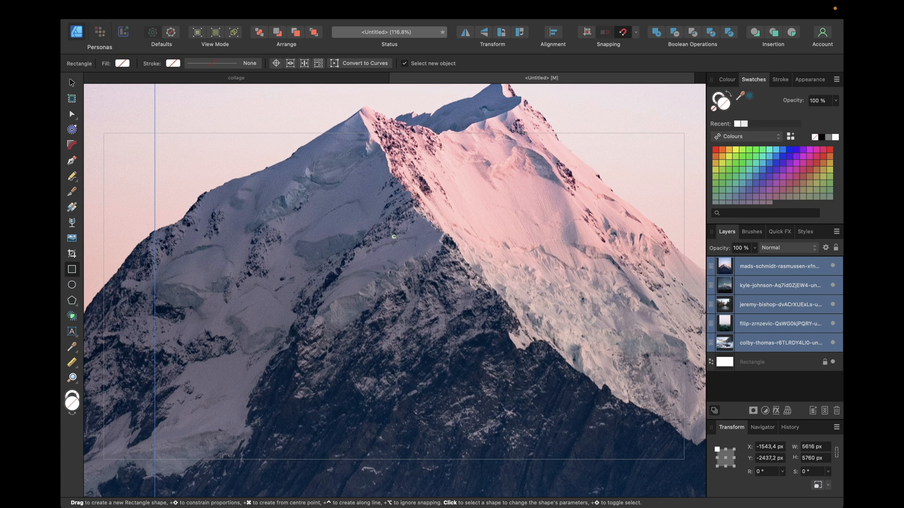
mouse_move(71, 84)
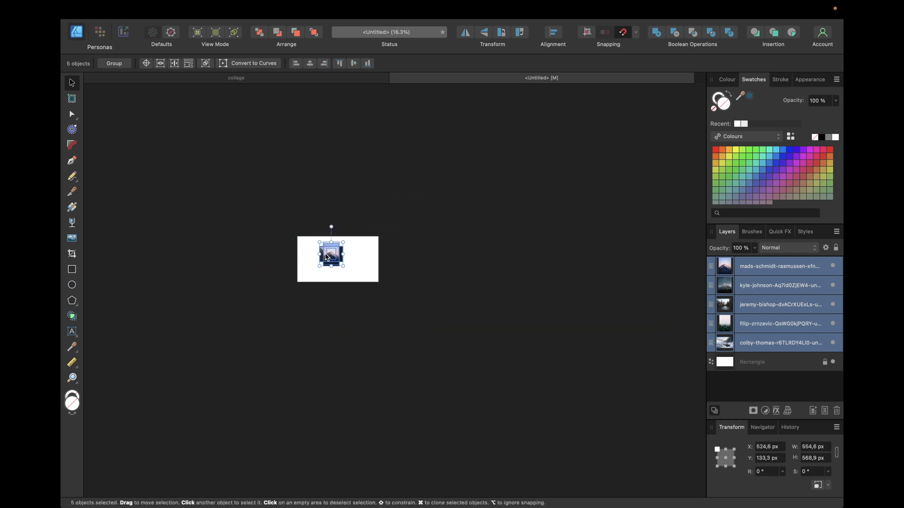
left_click_drag(330, 258, 313, 258)
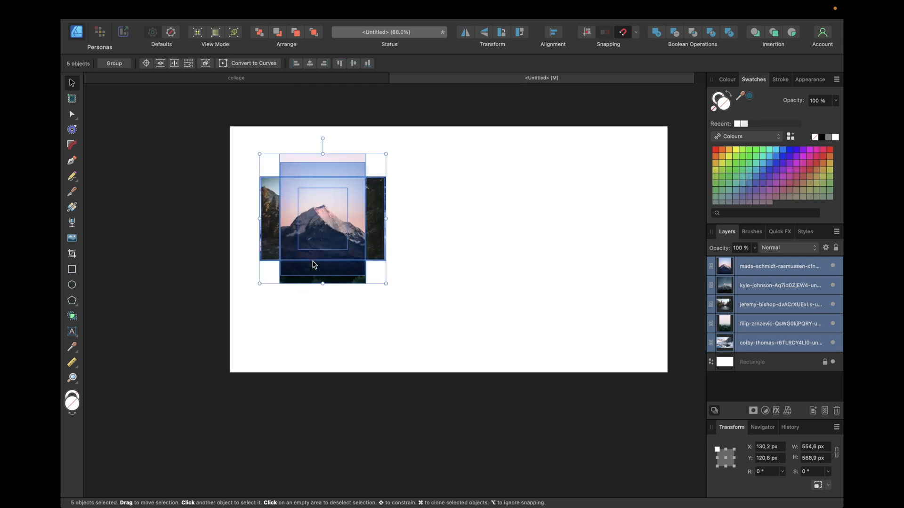
left_click(200, 247)
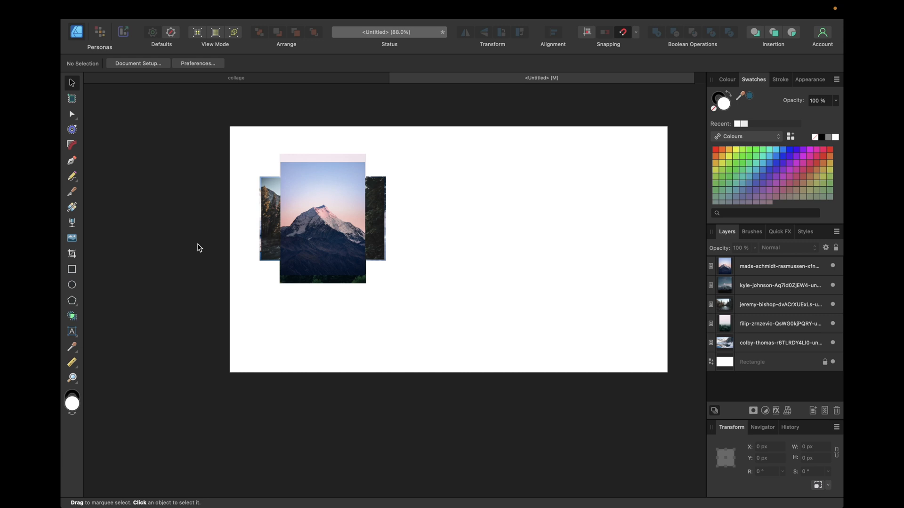
mouse_move(93, 303)
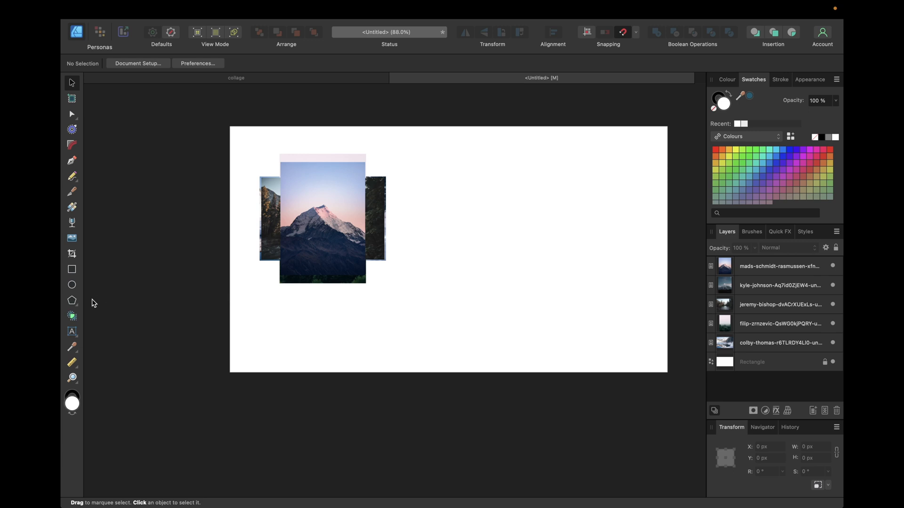
mouse_move(80, 310)
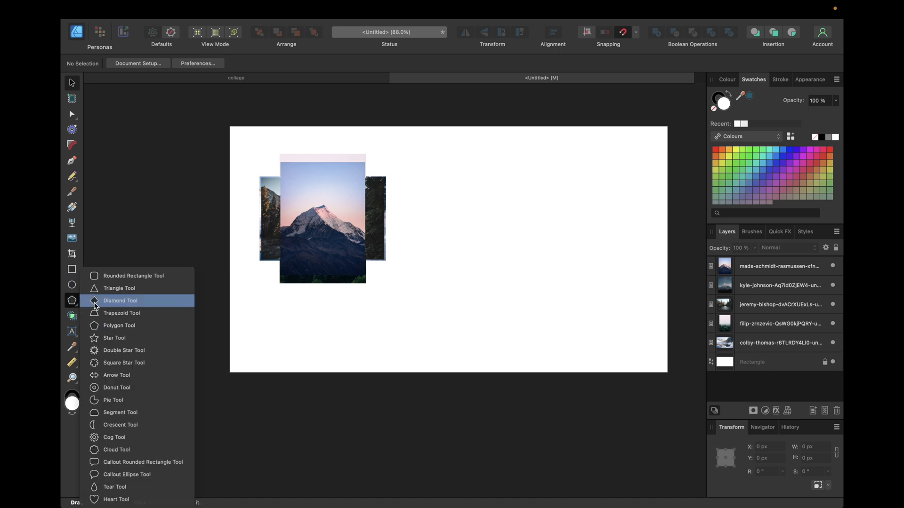
mouse_move(131, 326)
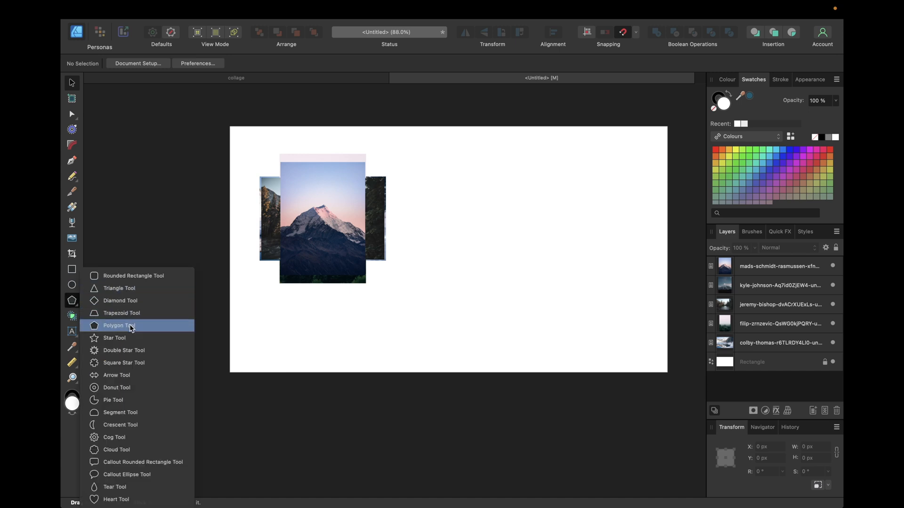
Draw a polygon with the Polygon Tool and set its Sides to 6 for a black hexagon
left_click(118, 325)
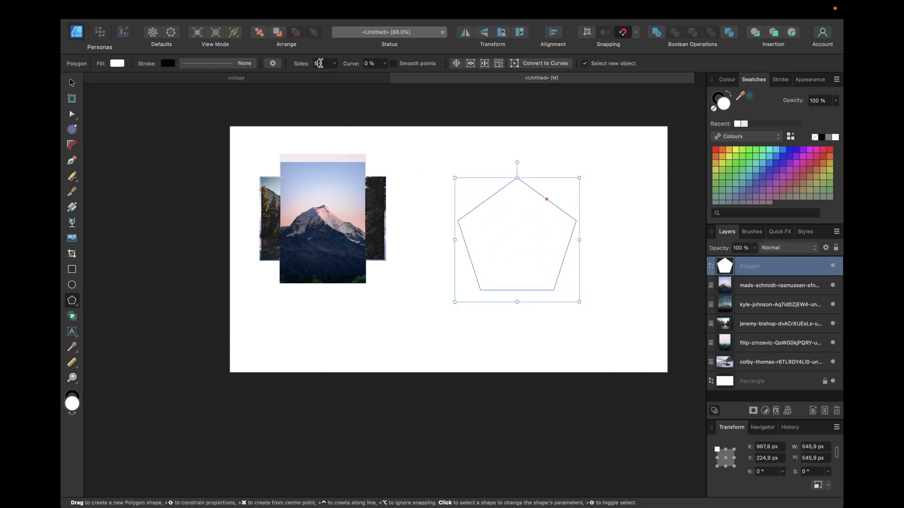
type("6")
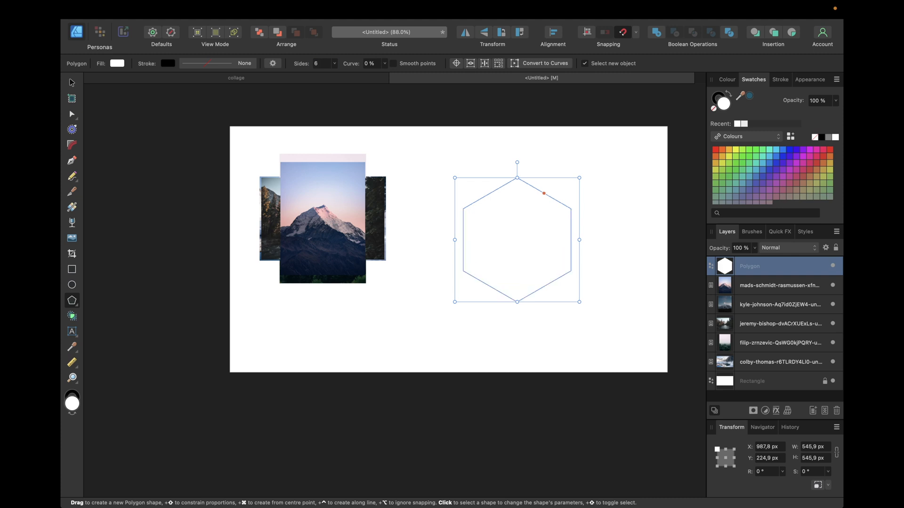
mouse_move(419, 100)
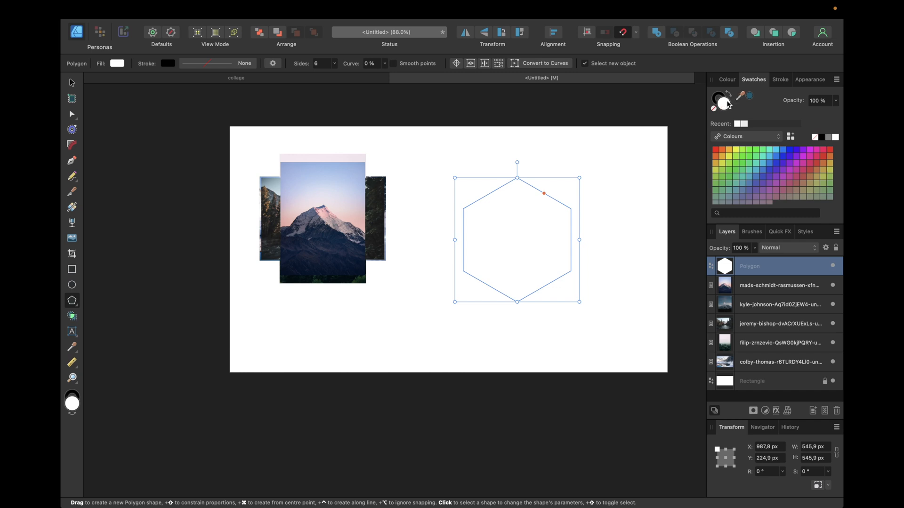
mouse_move(823, 137)
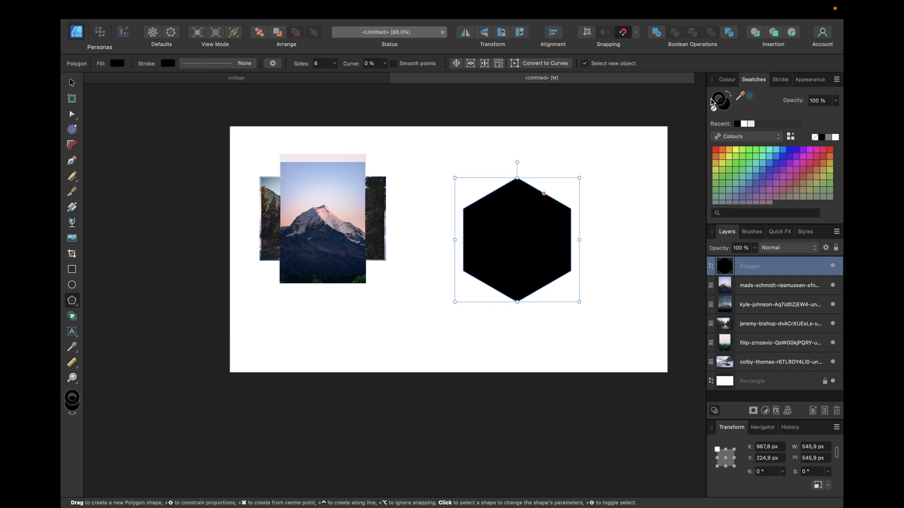
mouse_move(714, 109)
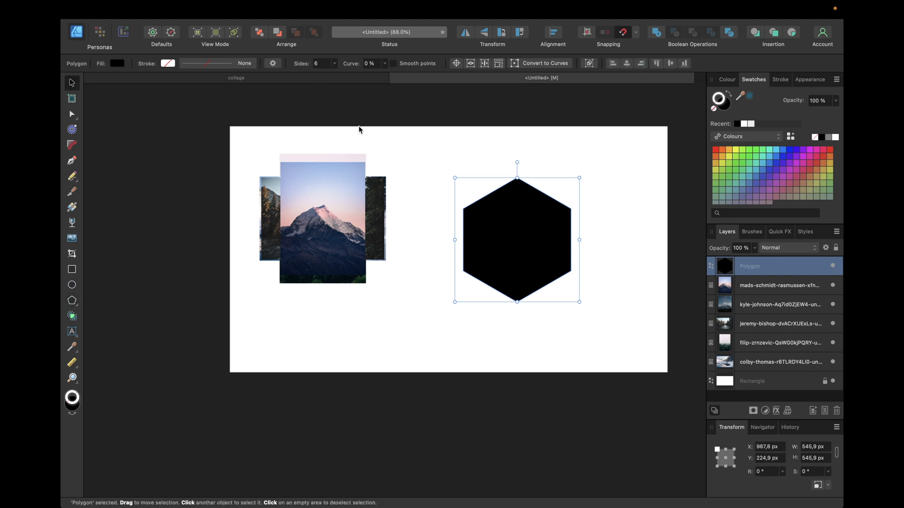
mouse_move(493, 112)
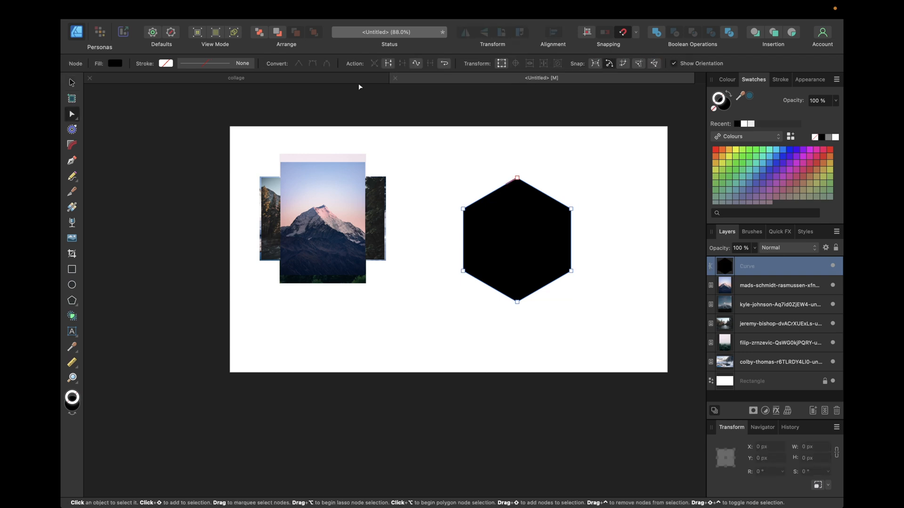
mouse_move(96, 122)
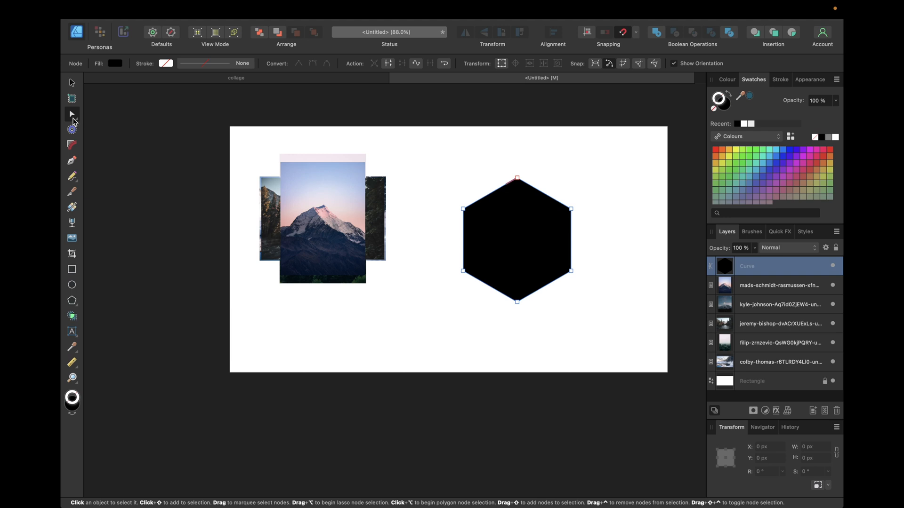
mouse_move(71, 144)
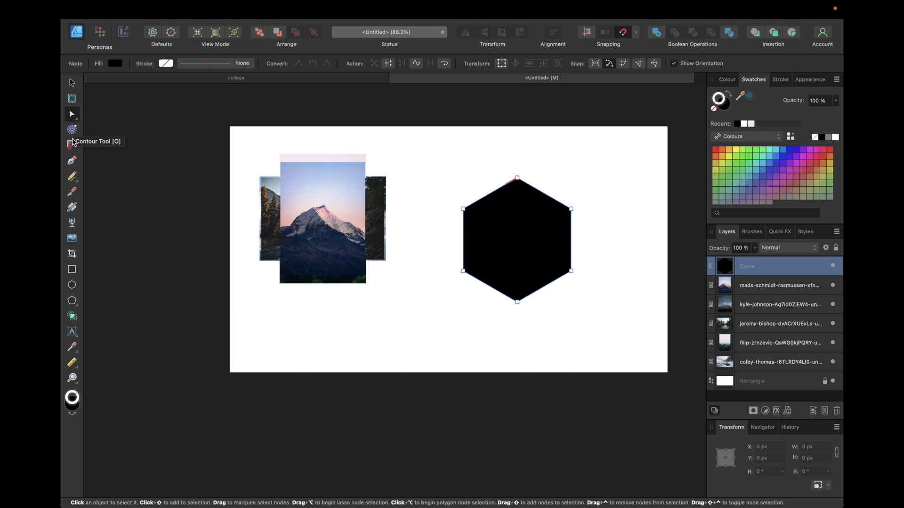
mouse_move(73, 145)
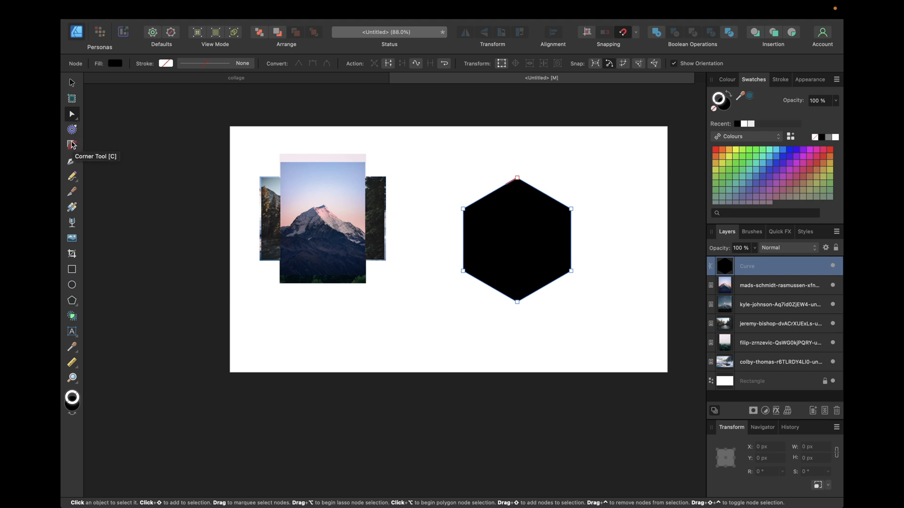
Inspect the converted hexagon's corners, then return to the Move Tool
left_click(72, 145)
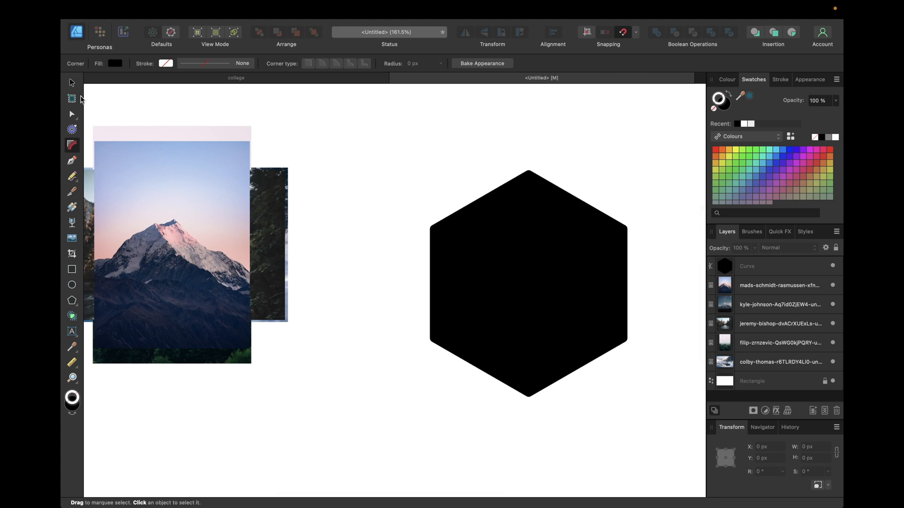
left_click(525, 282)
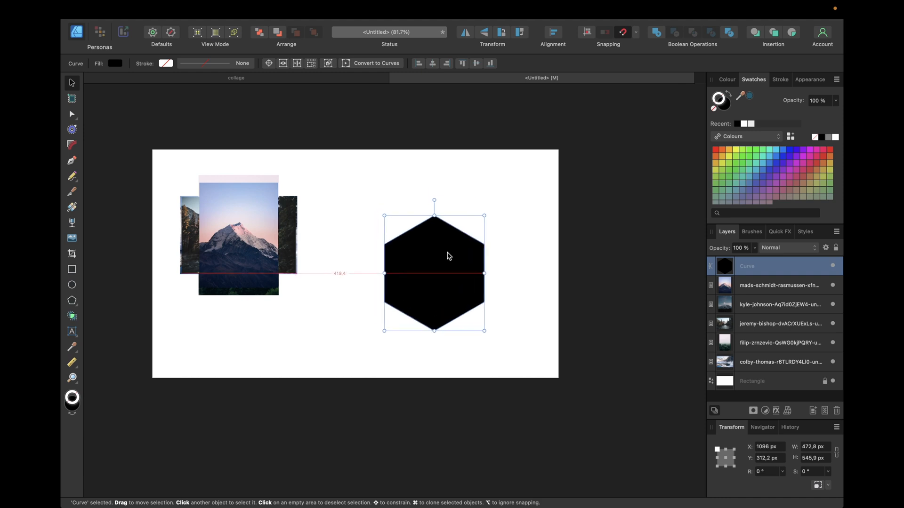
Duplicate the black hexagon so copies stack on the original
left_click_drag(434, 271, 463, 257)
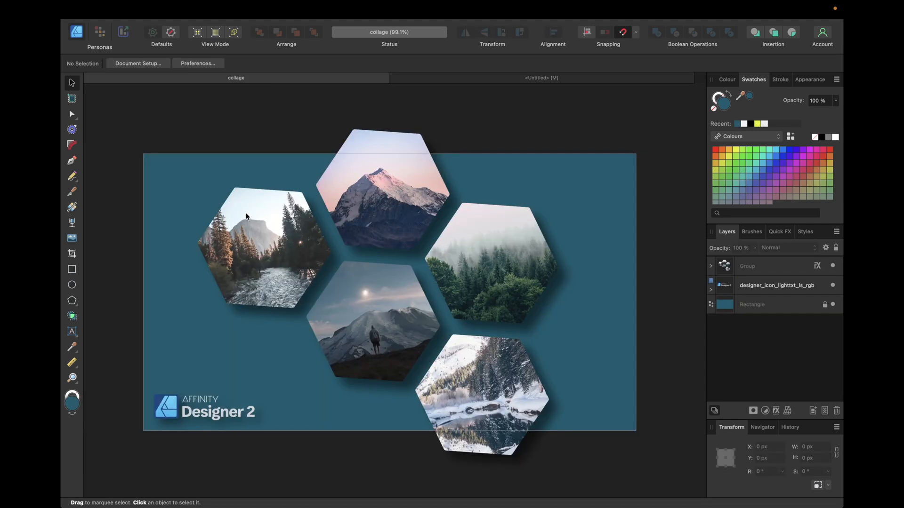
mouse_move(521, 70)
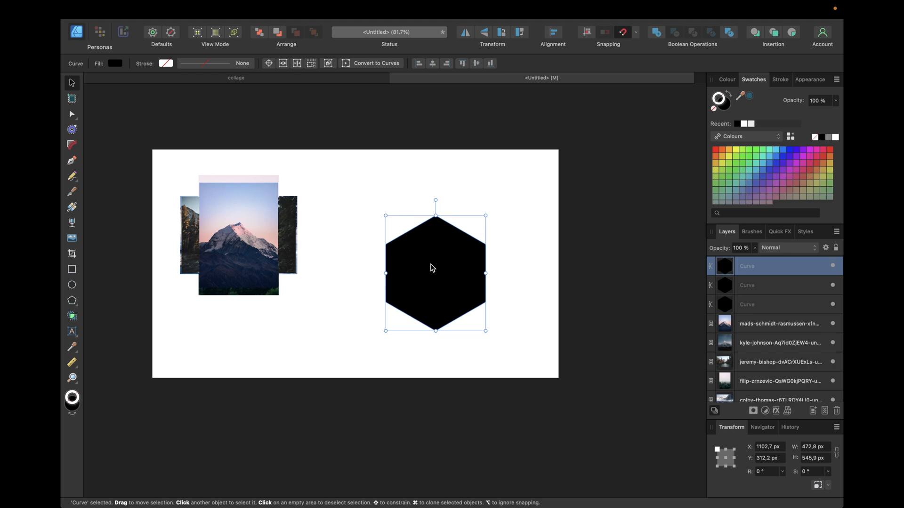
Move a hexagon copy left of the original, leaving a small gap, and deselect
left_click_drag(435, 272, 362, 272)
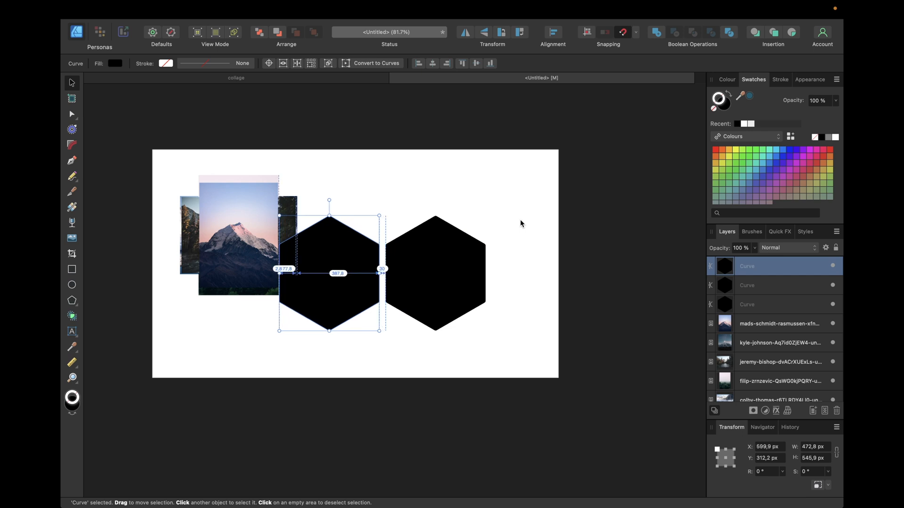
left_click_drag(329, 273, 317, 273)
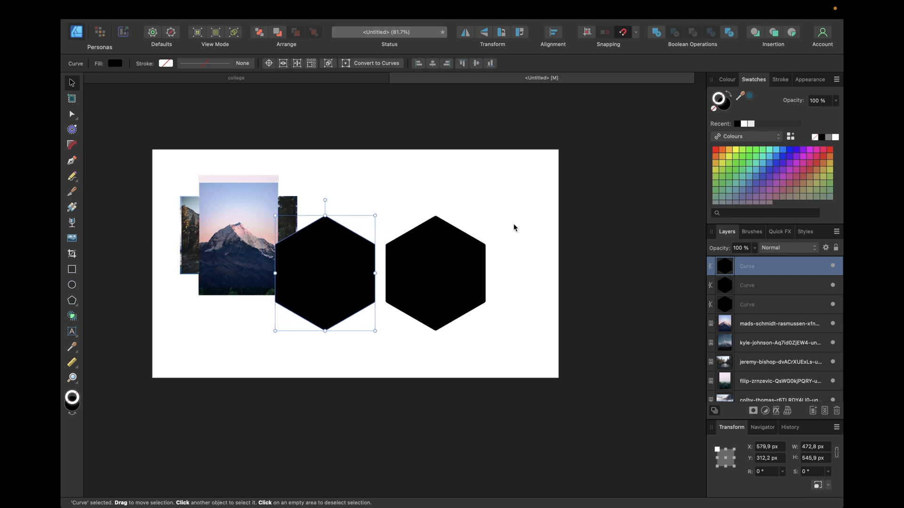
mouse_move(433, 281)
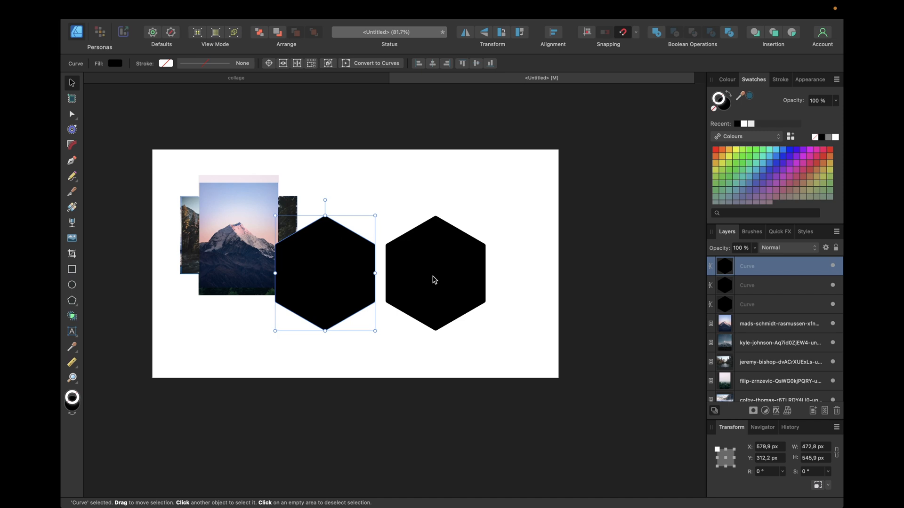
left_click(243, 105)
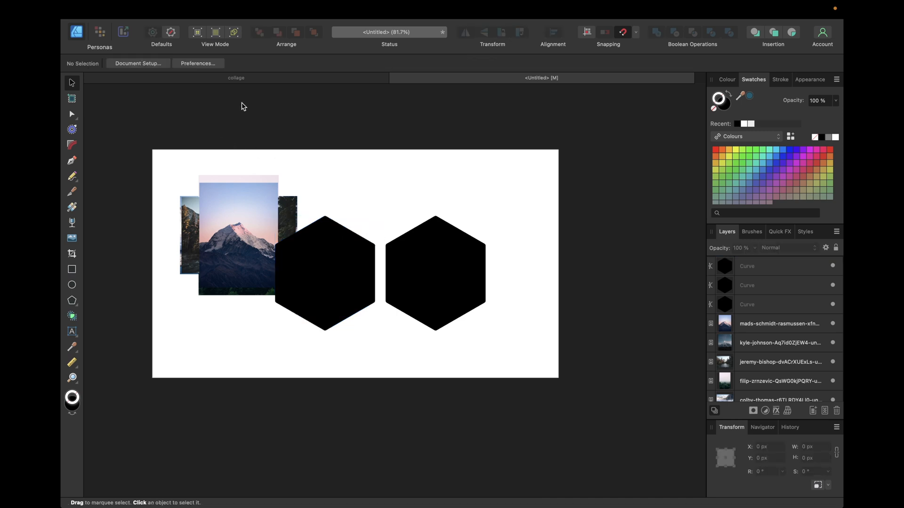
Confirm the Document Setup at 1920 × 1080 px in Pixels
left_click(138, 63)
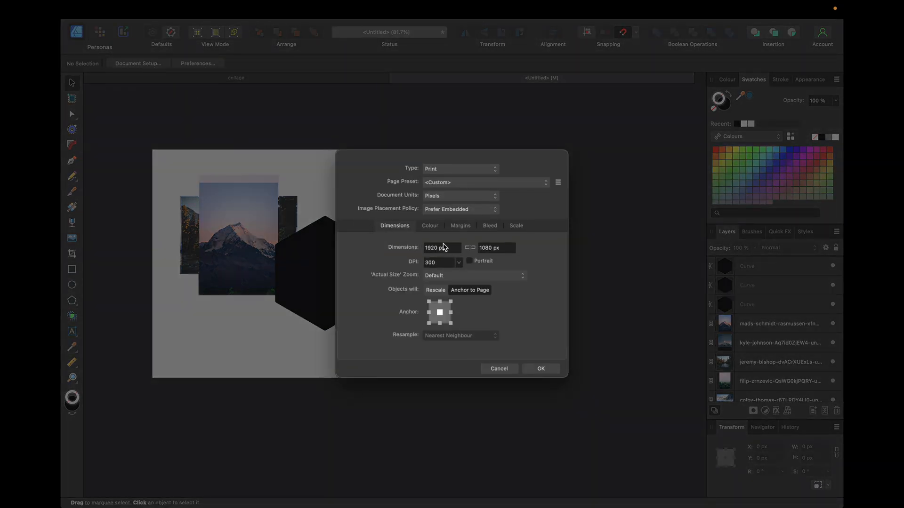
mouse_move(420, 199)
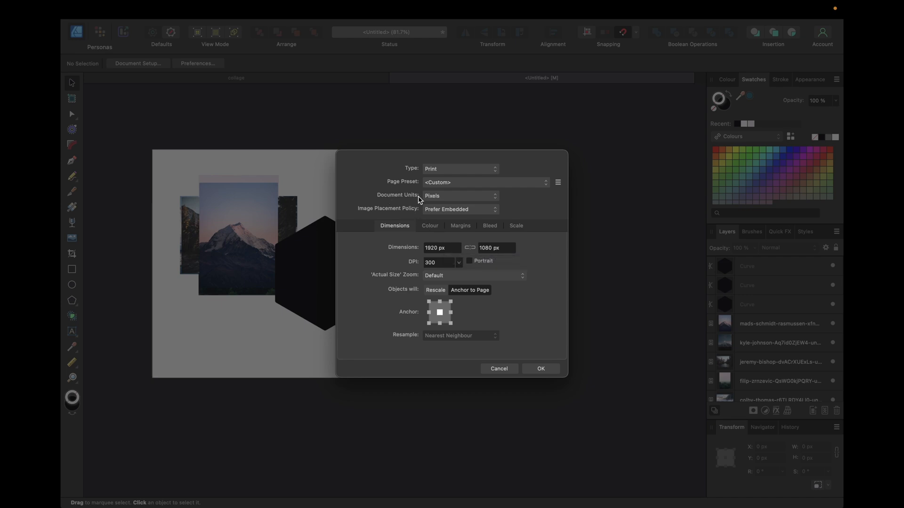
mouse_move(521, 367)
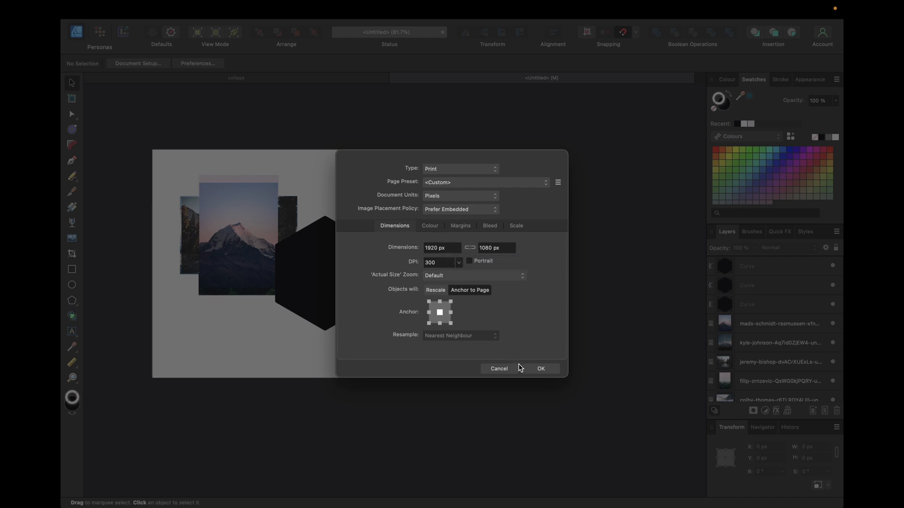
mouse_move(528, 373)
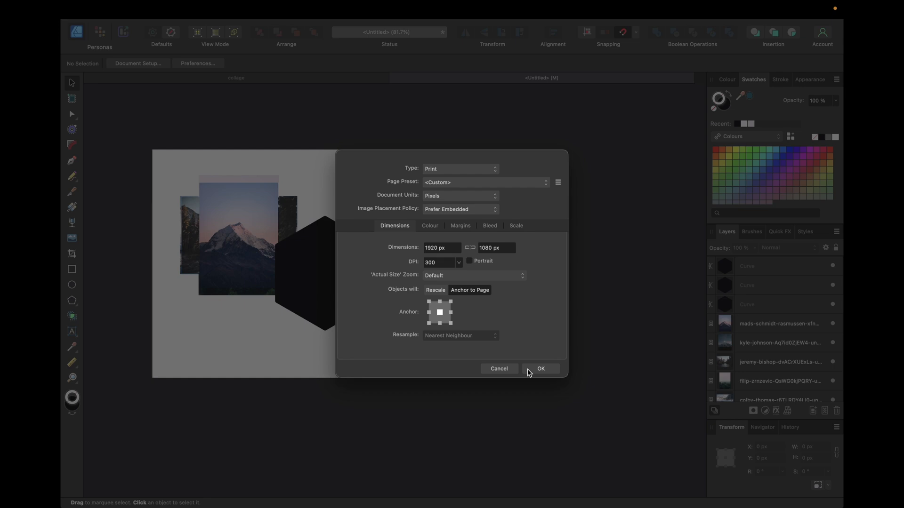
left_click(541, 369)
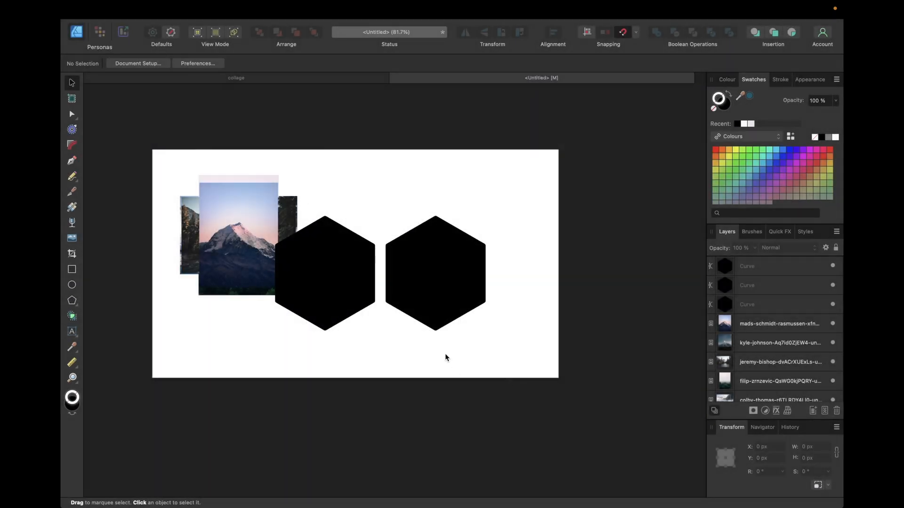
Move the top stacked hexagon right of the second, forming a row of three
left_click(436, 273)
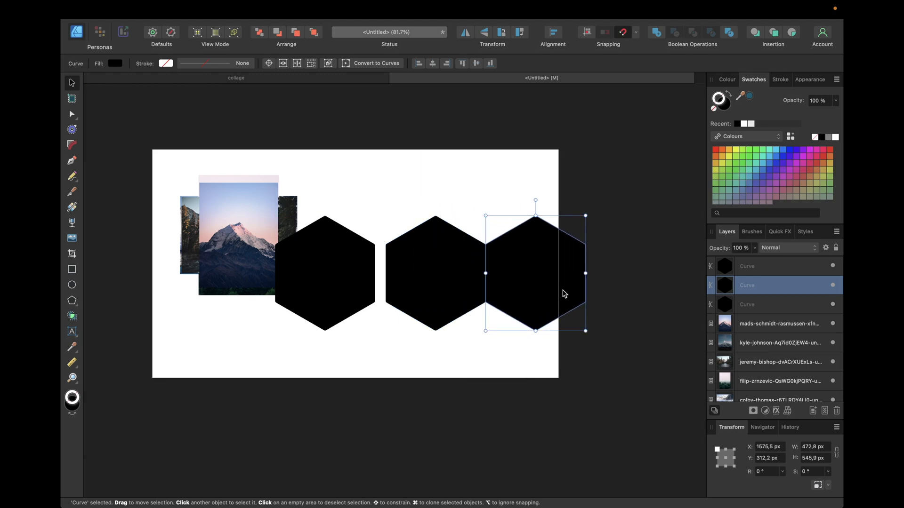
left_click_drag(535, 273, 543, 273)
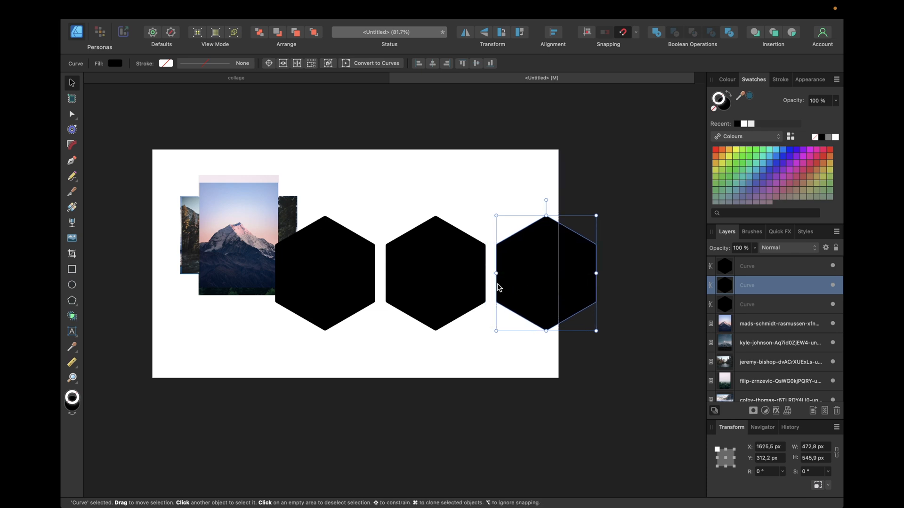
left_click(469, 343)
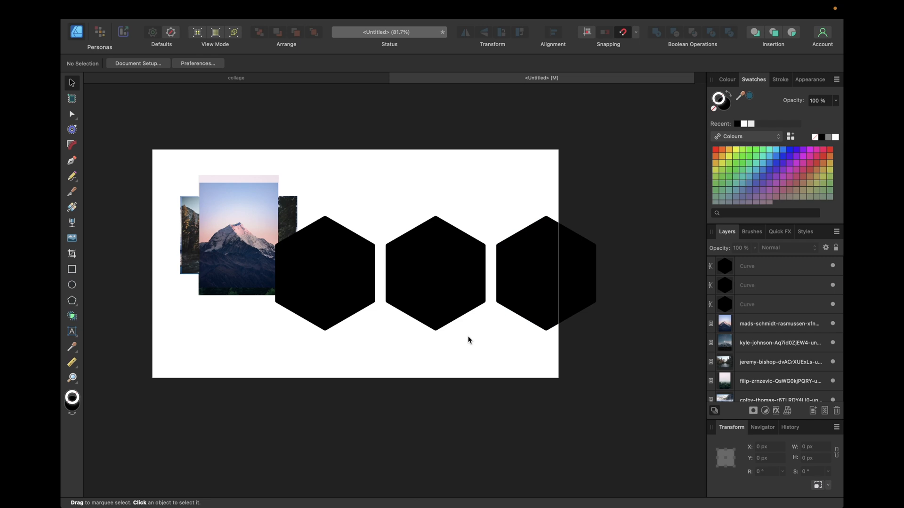
mouse_move(84, 273)
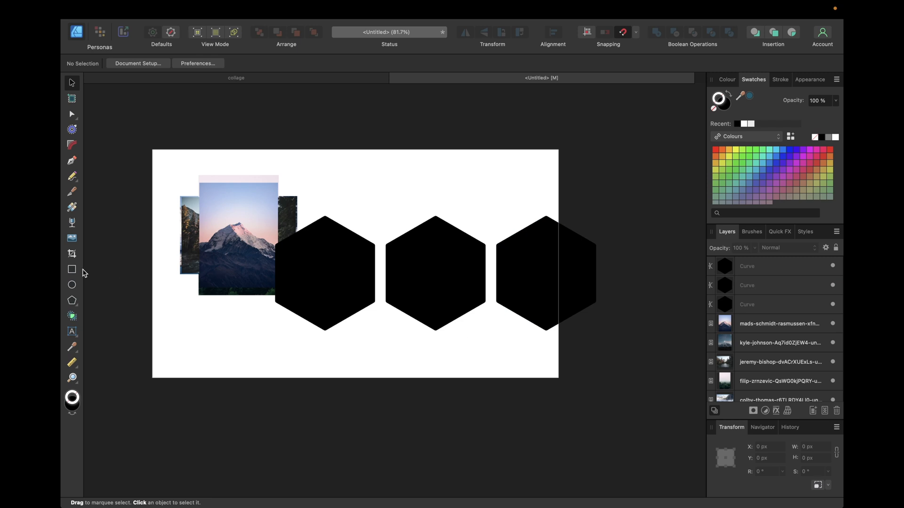
Join the row with thin black bars and position a fourth hexagon above the first gap
left_click(71, 269)
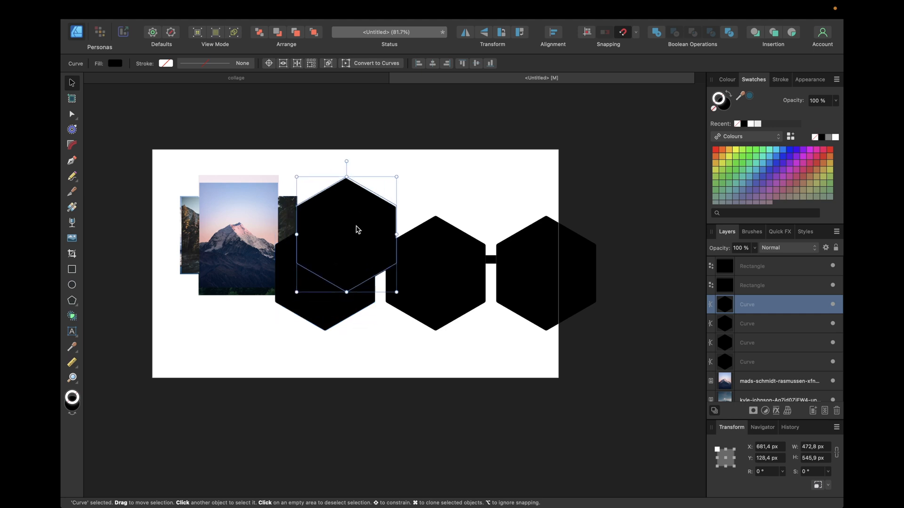
left_click_drag(346, 233, 380, 188)
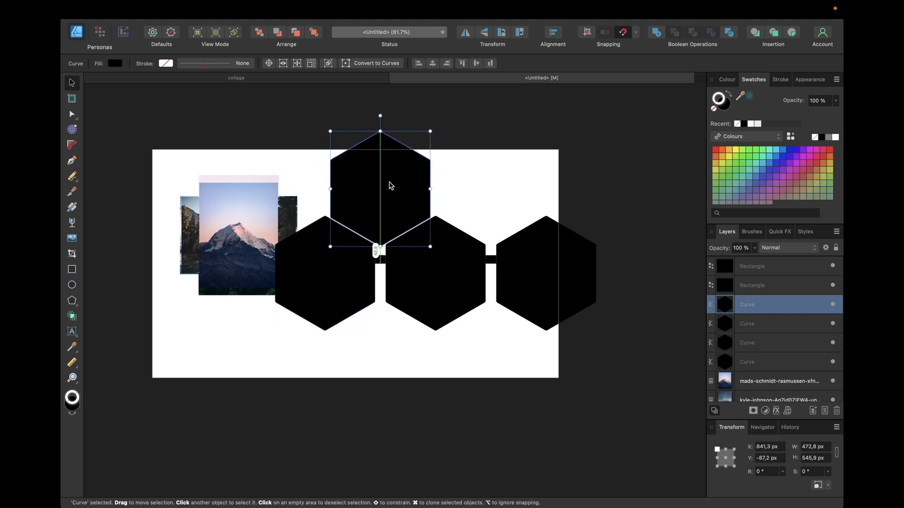
left_click_drag(379, 187, 380, 180)
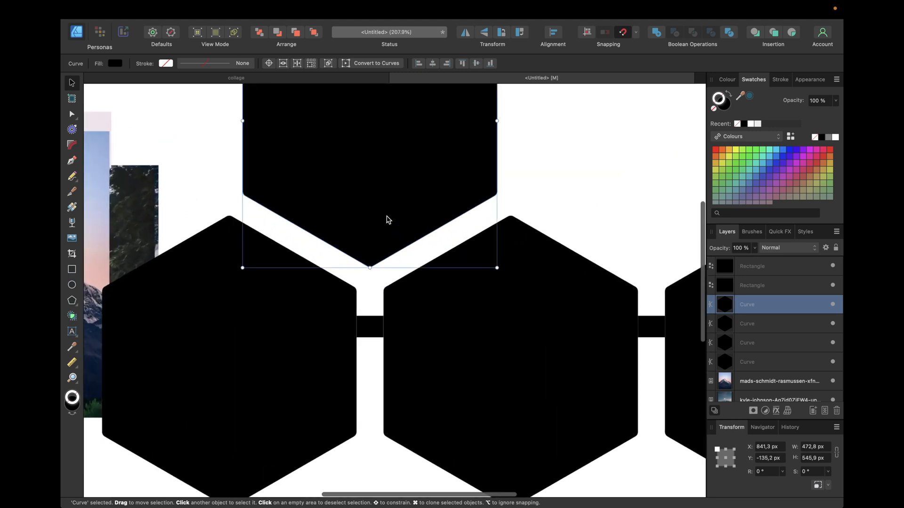
mouse_move(336, 257)
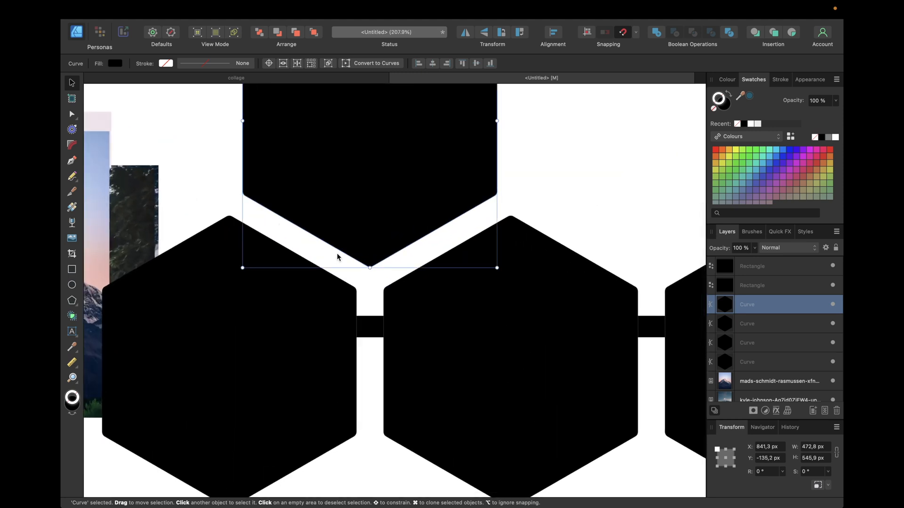
mouse_move(389, 198)
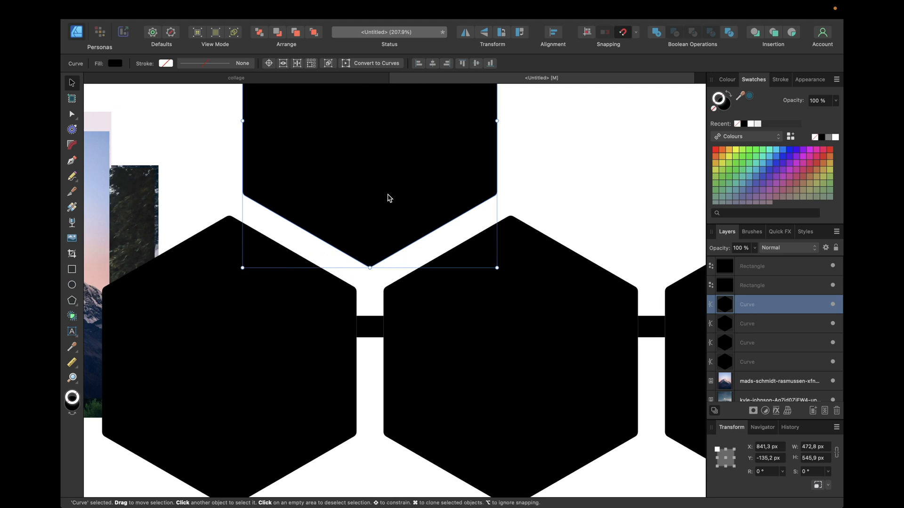
left_click_drag(387, 197, 361, 200)
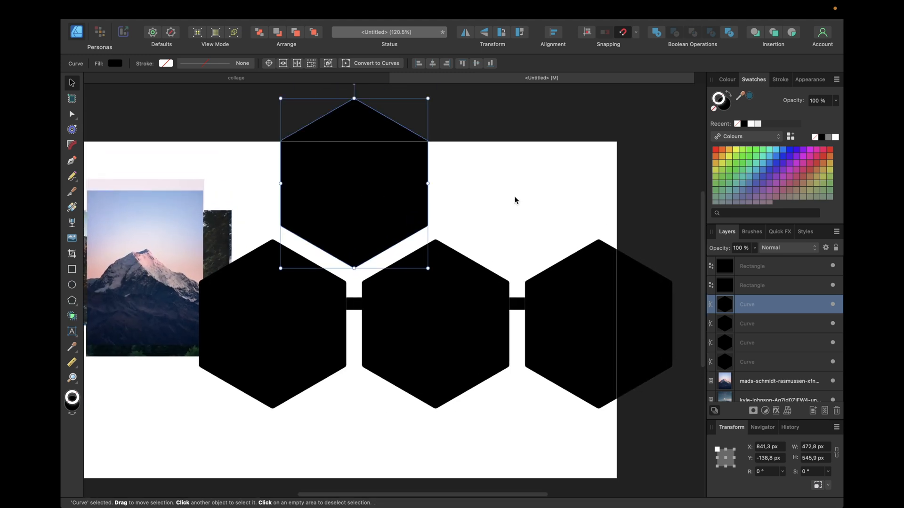
mouse_move(420, 206)
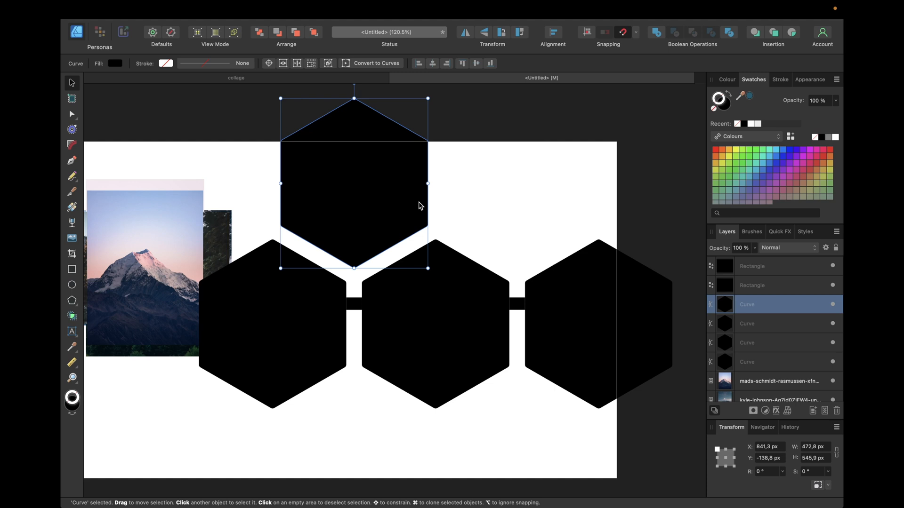
Copy the top hexagon into the slot above the second gap and remove the bars
left_click_drag(354, 184, 510, 184)
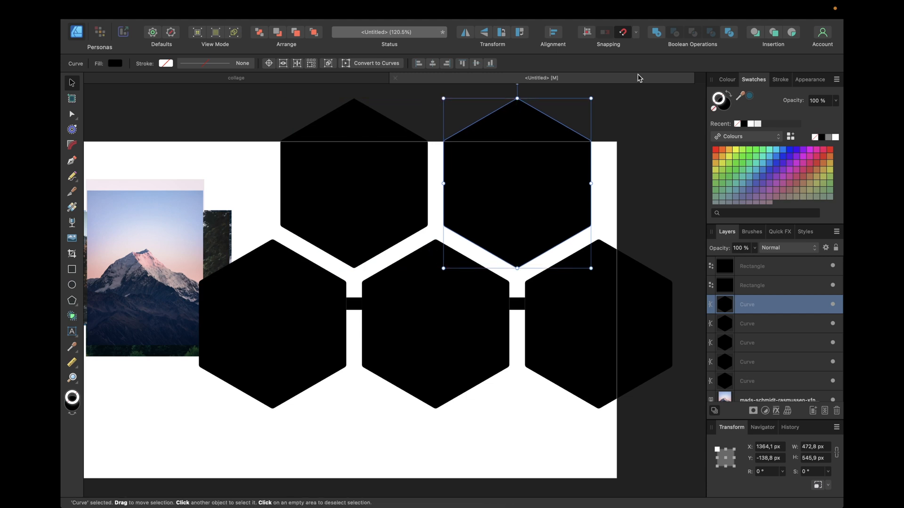
mouse_move(396, 272)
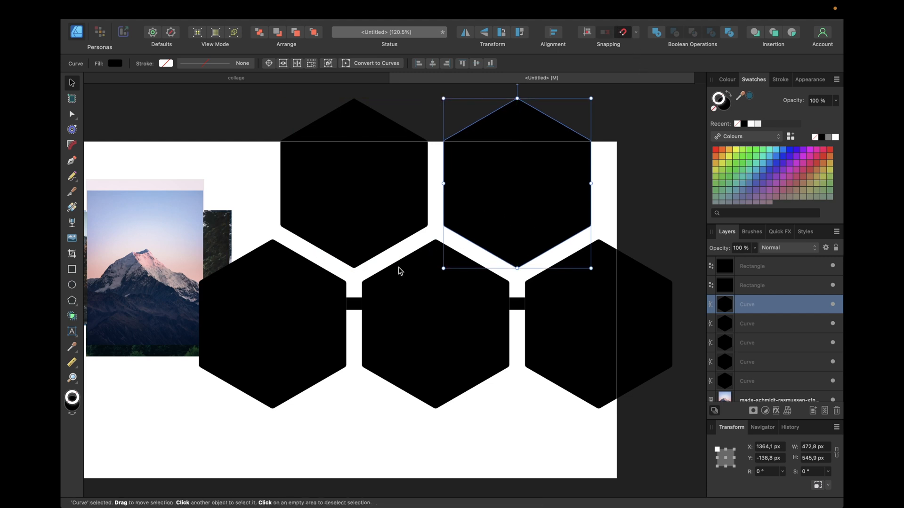
mouse_move(516, 300)
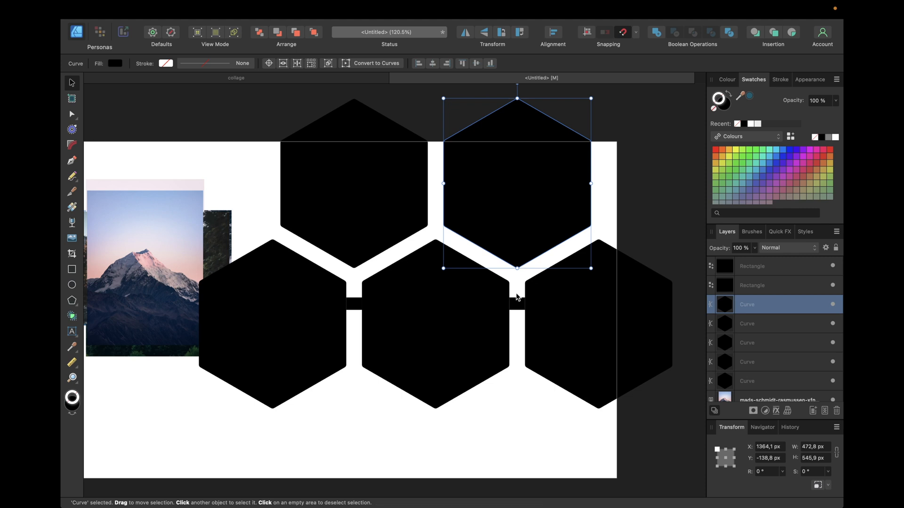
mouse_move(513, 308)
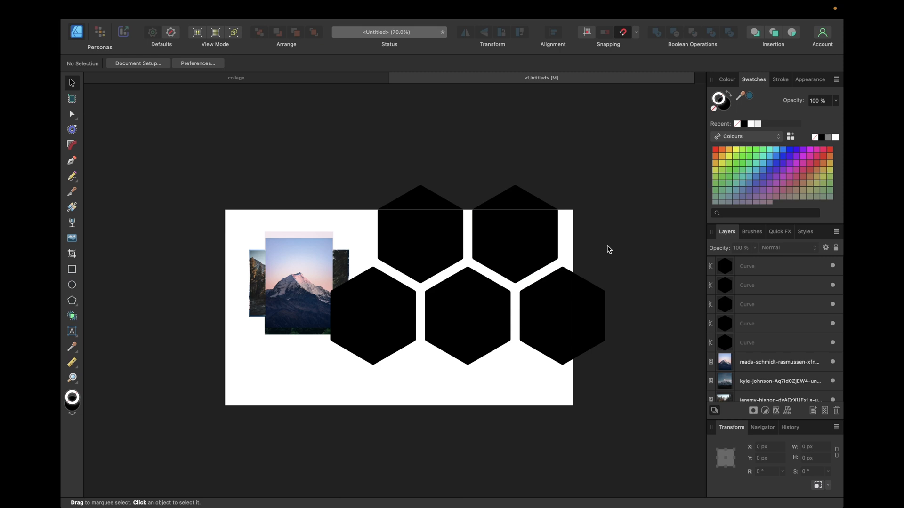
mouse_move(700, 295)
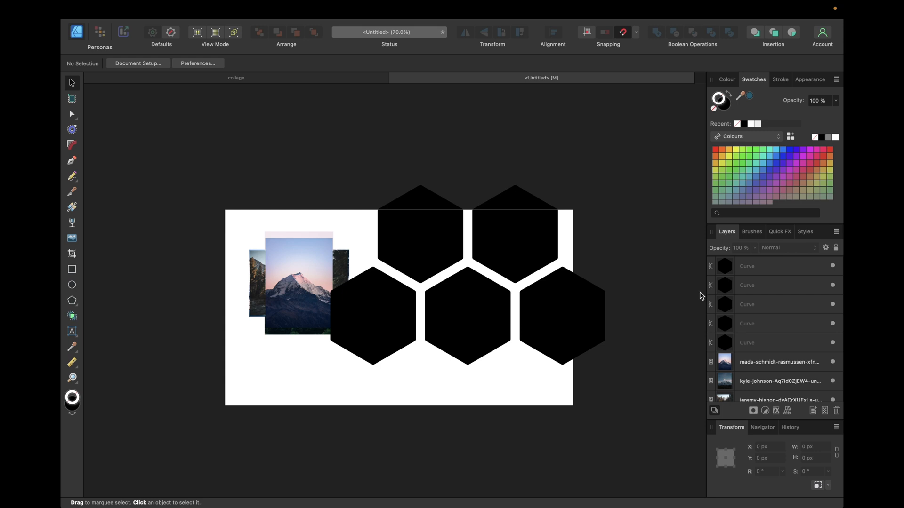
mouse_move(427, 232)
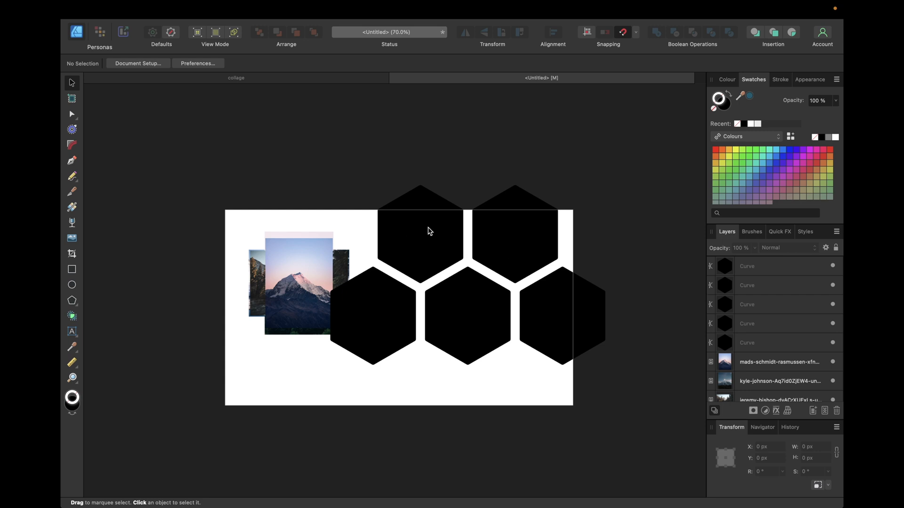
mouse_move(431, 233)
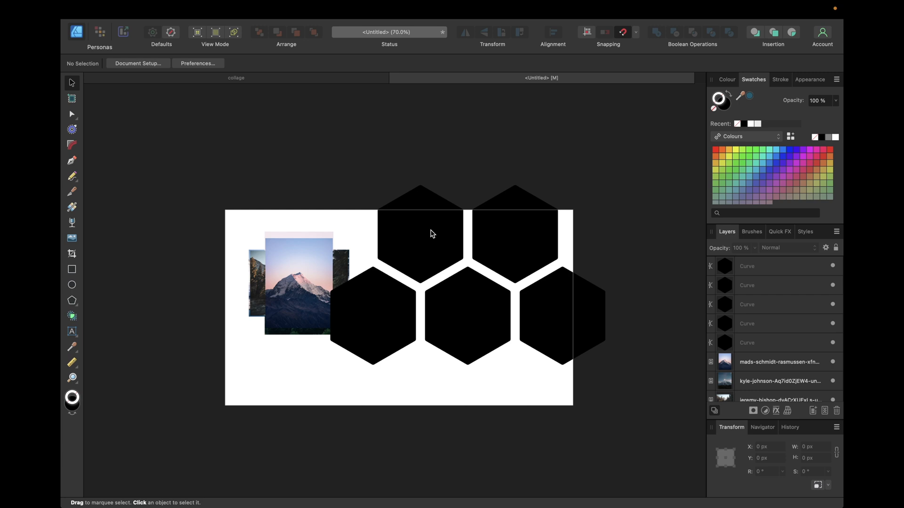
mouse_move(736, 314)
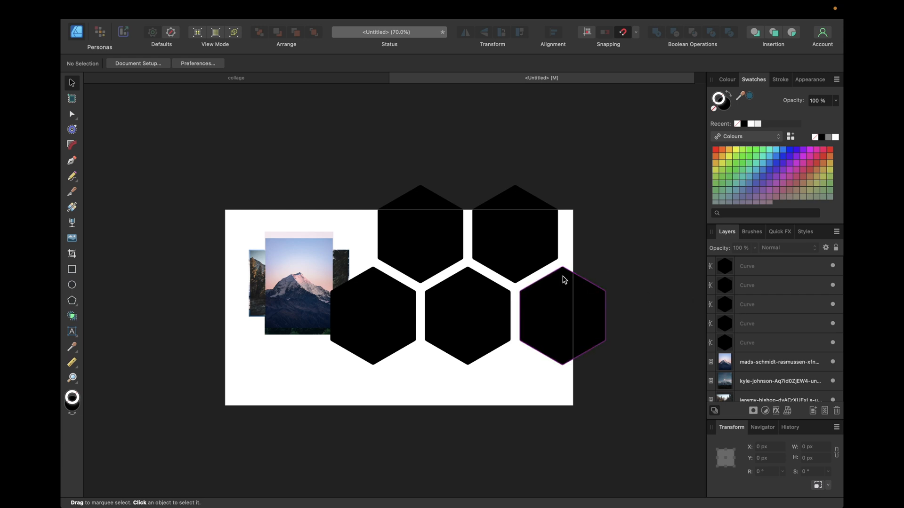
left_click(278, 139)
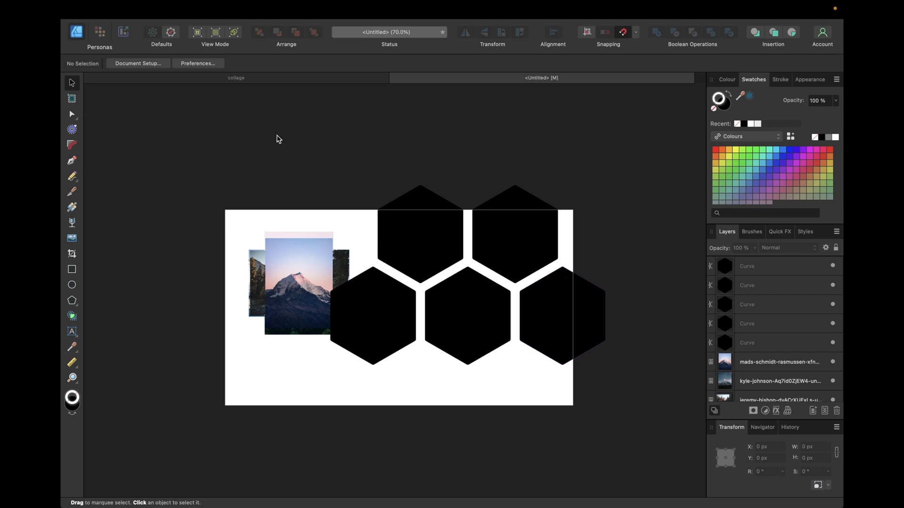
mouse_move(322, 151)
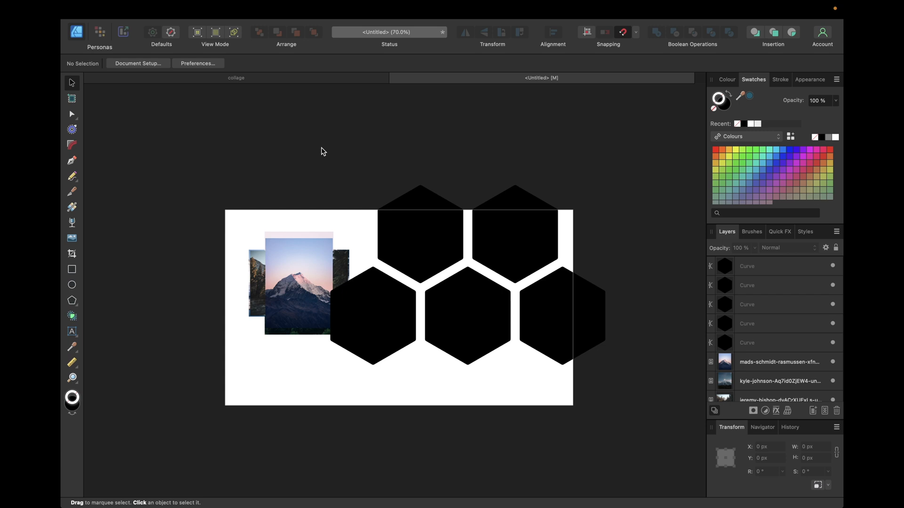
Select all five hexagons, rotate the group to -25° and shift it down-left
left_click_drag(311, 143, 634, 394)
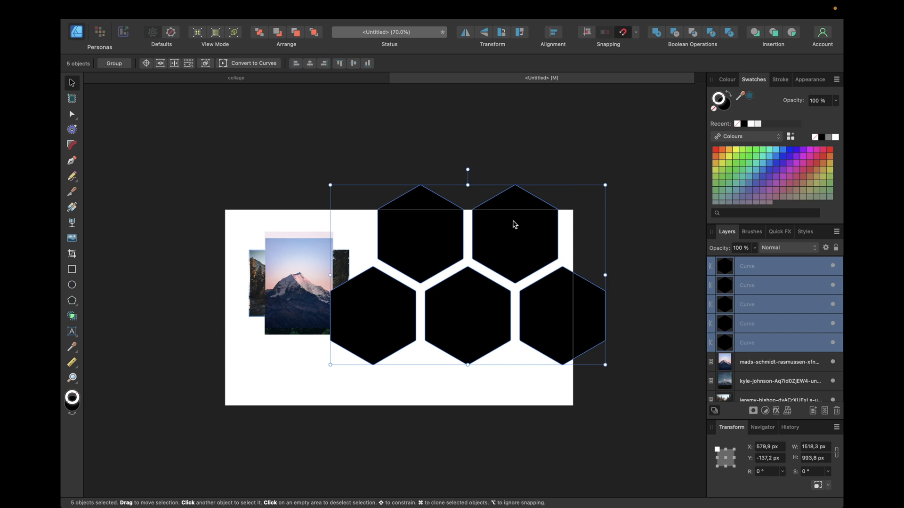
mouse_move(468, 169)
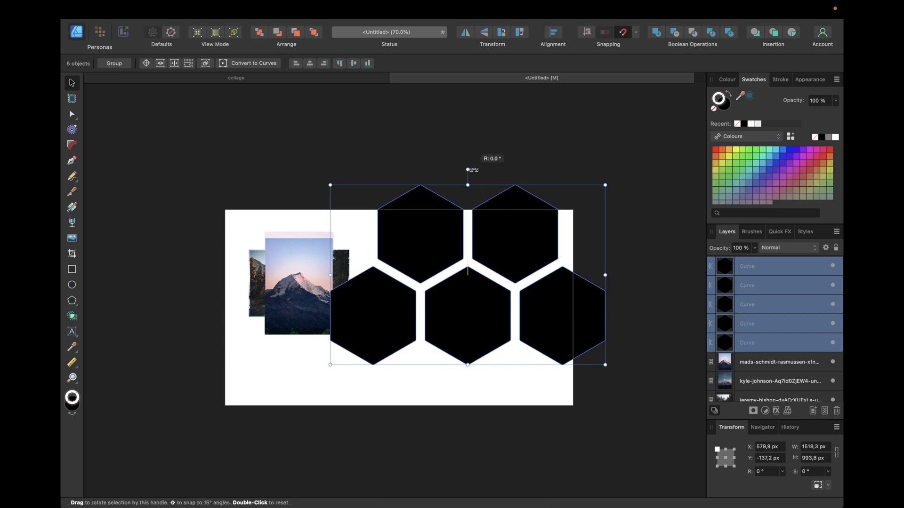
left_click_drag(468, 170, 491, 172)
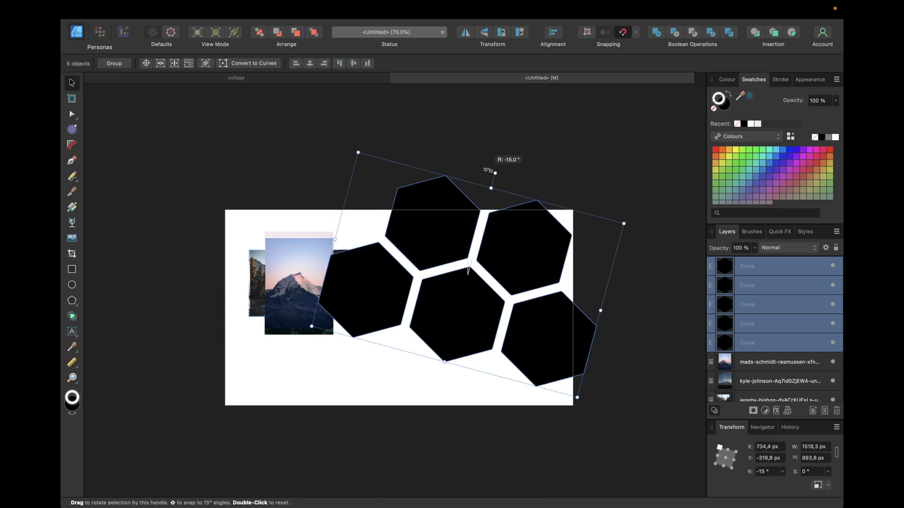
left_click_drag(490, 172, 512, 184)
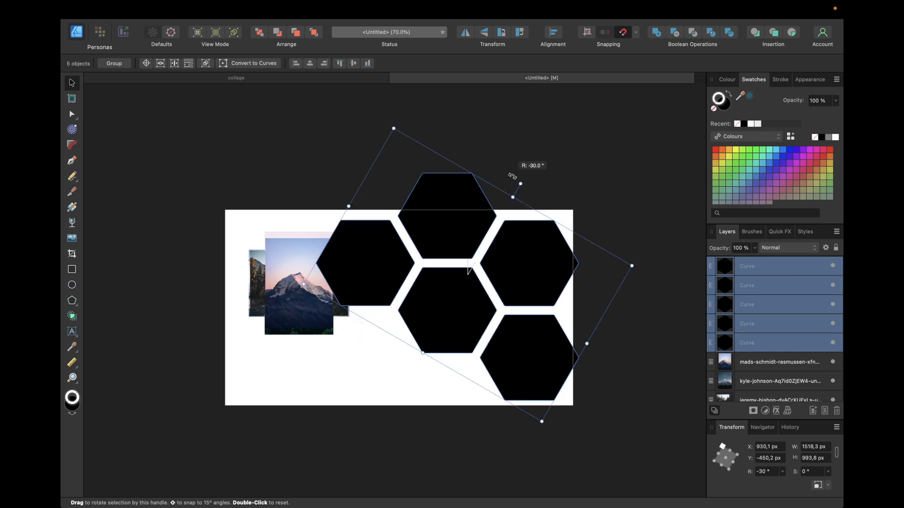
left_click_drag(515, 184, 505, 192)
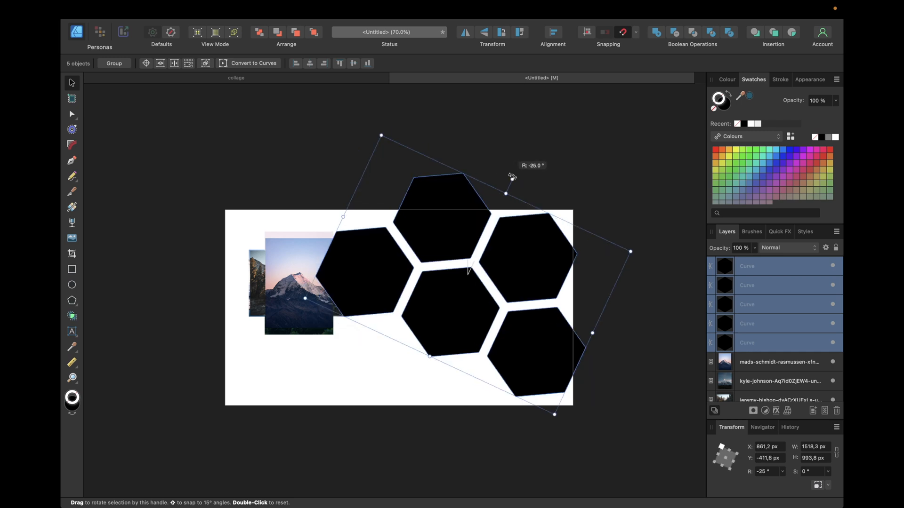
left_click_drag(505, 192, 507, 194)
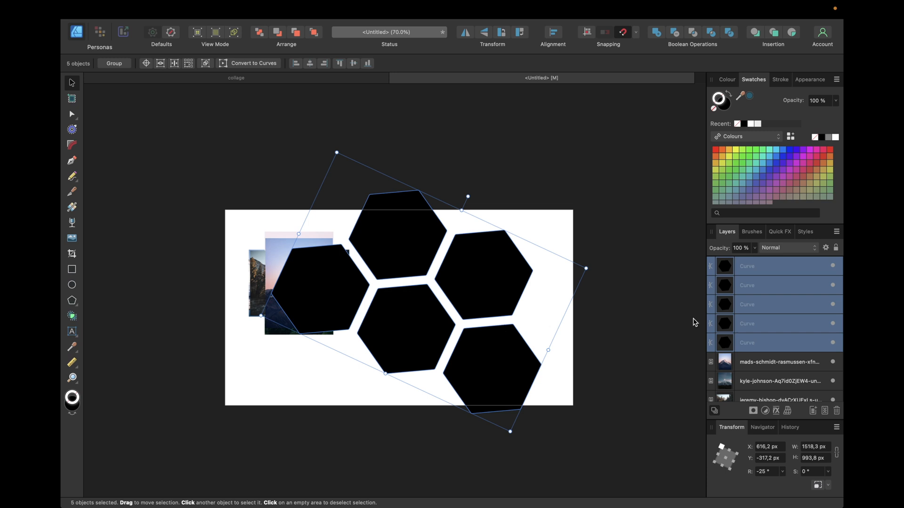
mouse_move(772, 364)
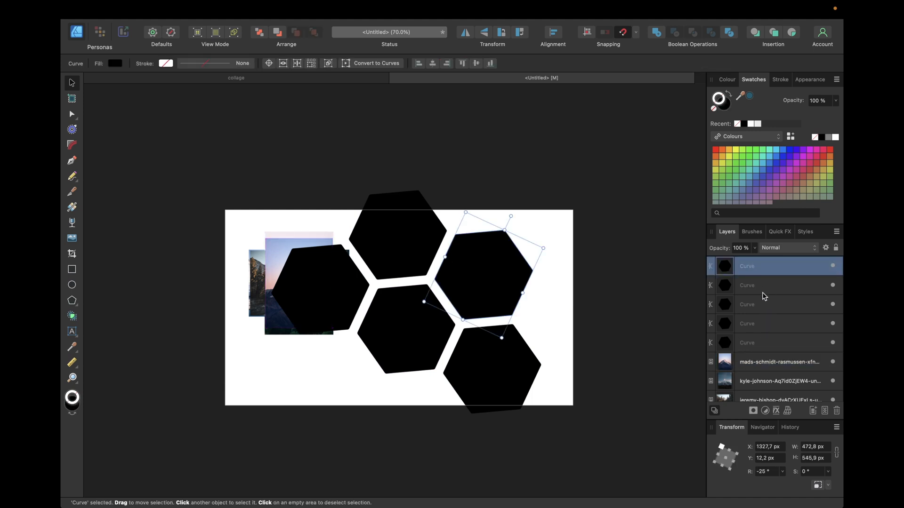
Clip the snowy pink-sky mountain photo into the upper-right hexagon and scale it to fill the shape
left_click(771, 362)
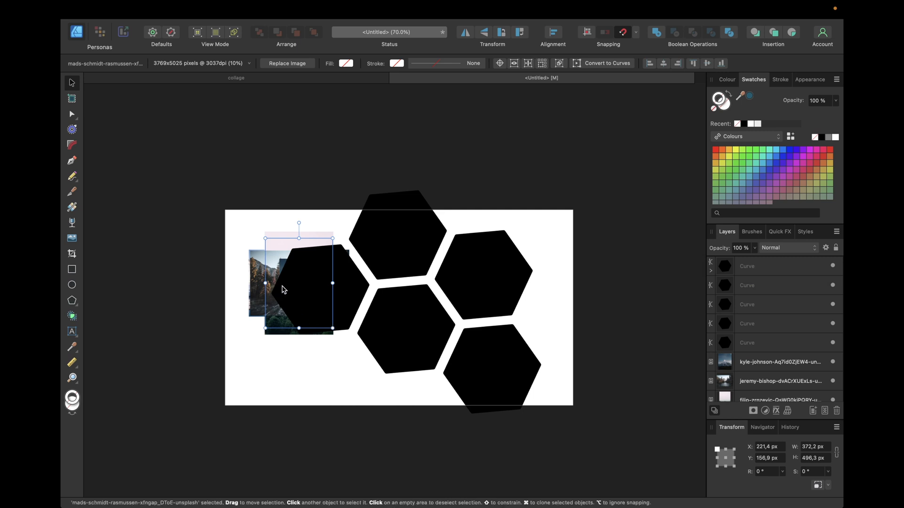
left_click_drag(298, 288, 468, 263)
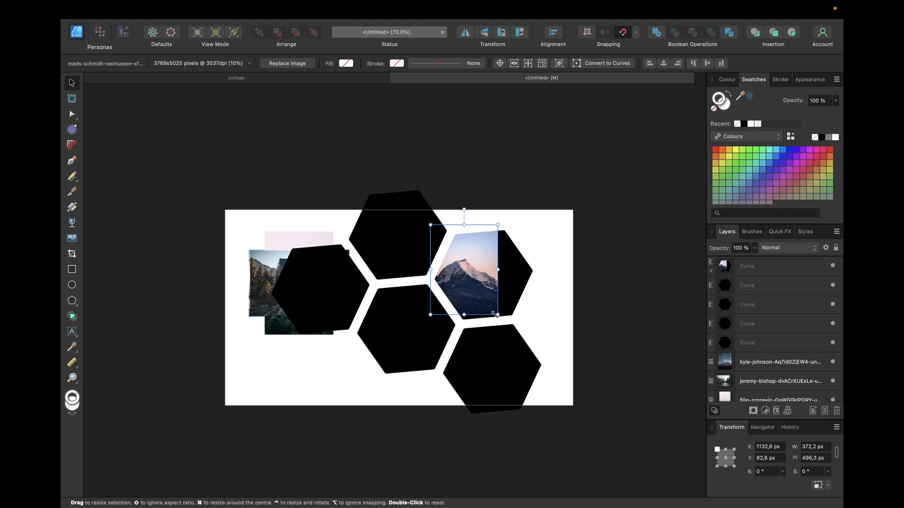
left_click_drag(497, 314, 532, 362)
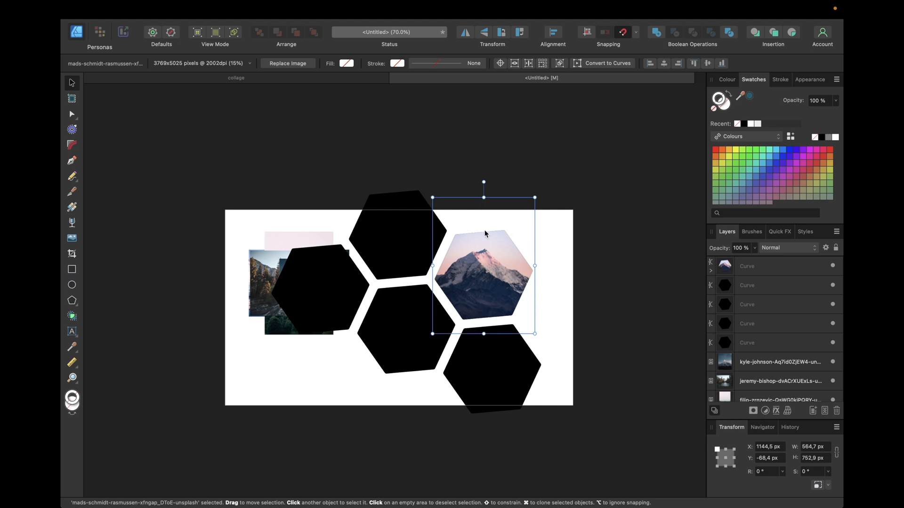
mouse_move(409, 316)
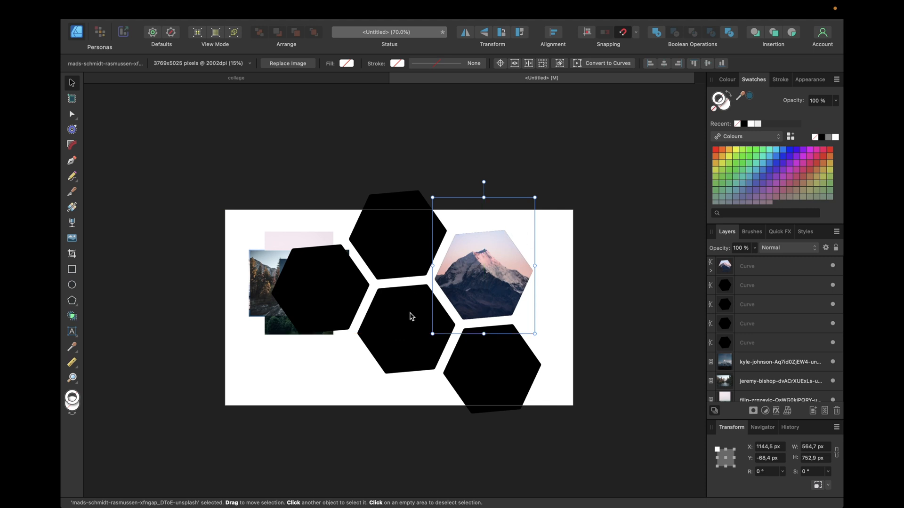
mouse_move(562, 276)
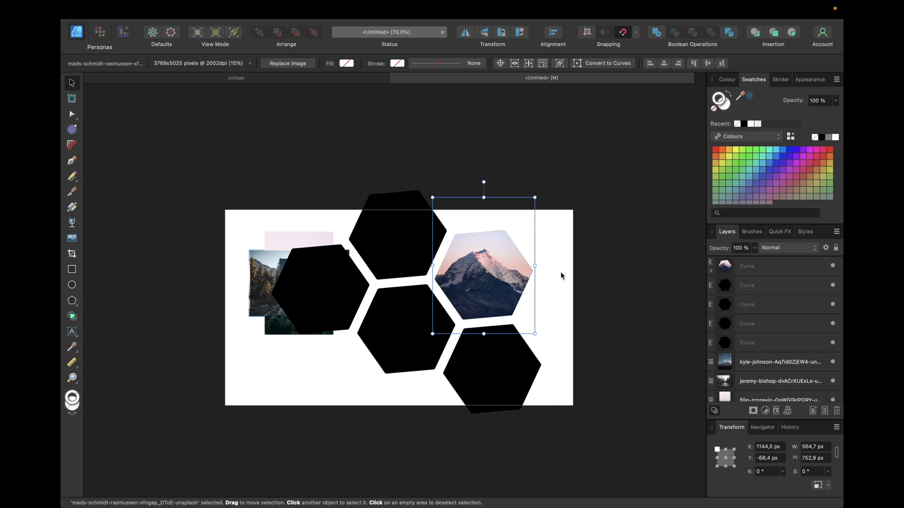
mouse_move(588, 283)
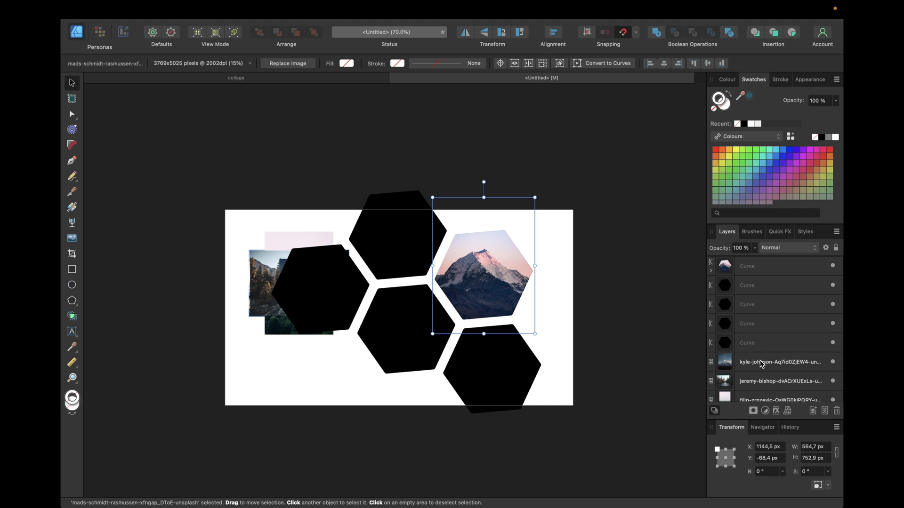
Clip the lone-figure moon photo into the middle hexagon, enlarging and repositioning it to cover the shape
left_click(774, 361)
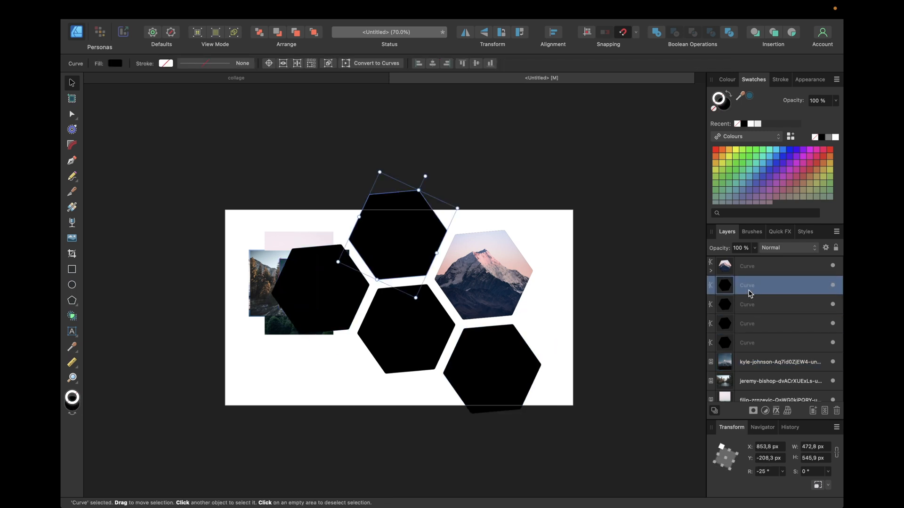
left_click(773, 361)
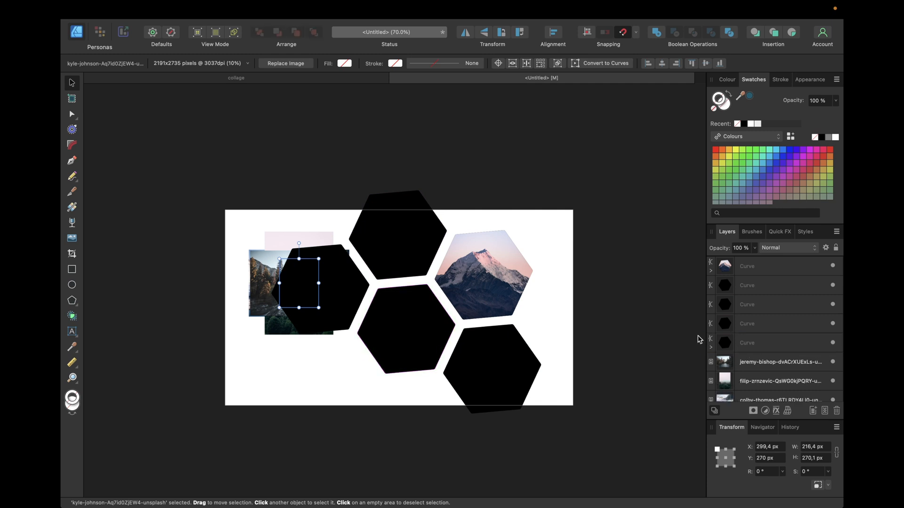
left_click_drag(298, 282, 386, 307)
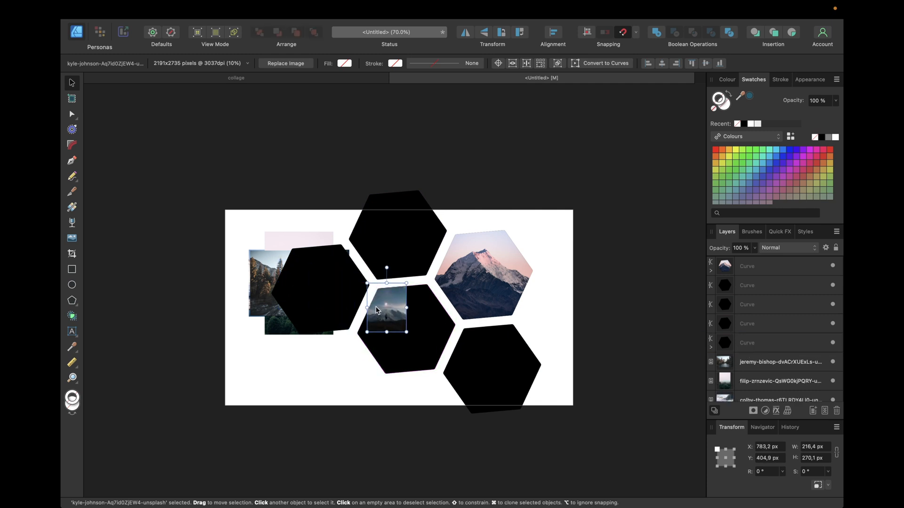
left_click_drag(407, 332, 458, 396)
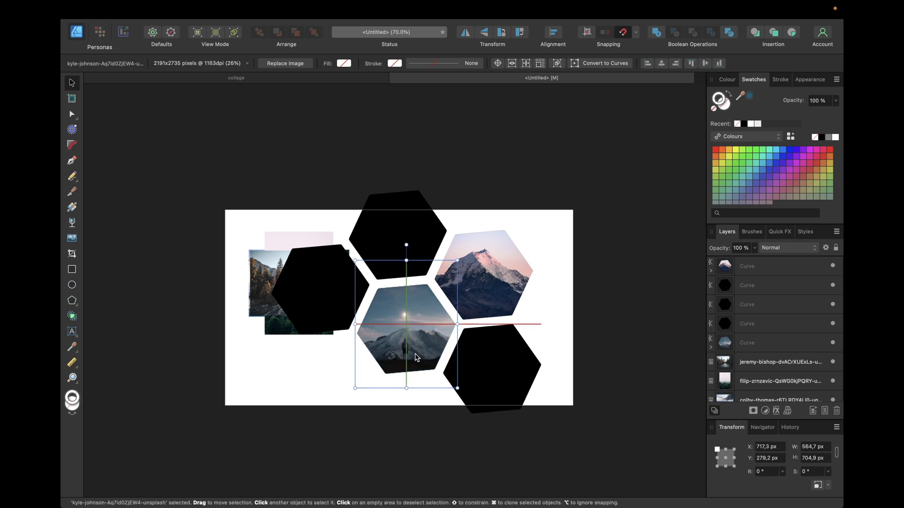
left_click_drag(407, 358, 407, 336)
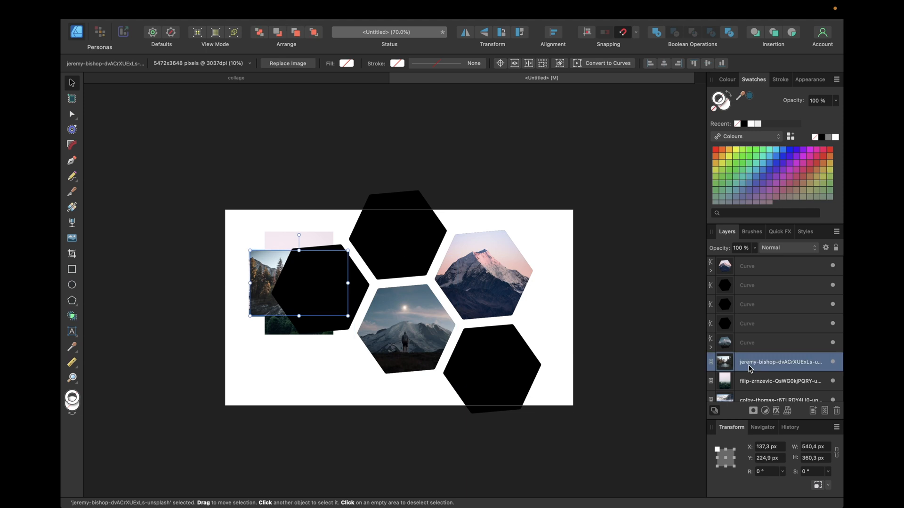
Clip the forest river photo into the left hexagon and scale it by its corner handles to fill it
left_click(761, 305)
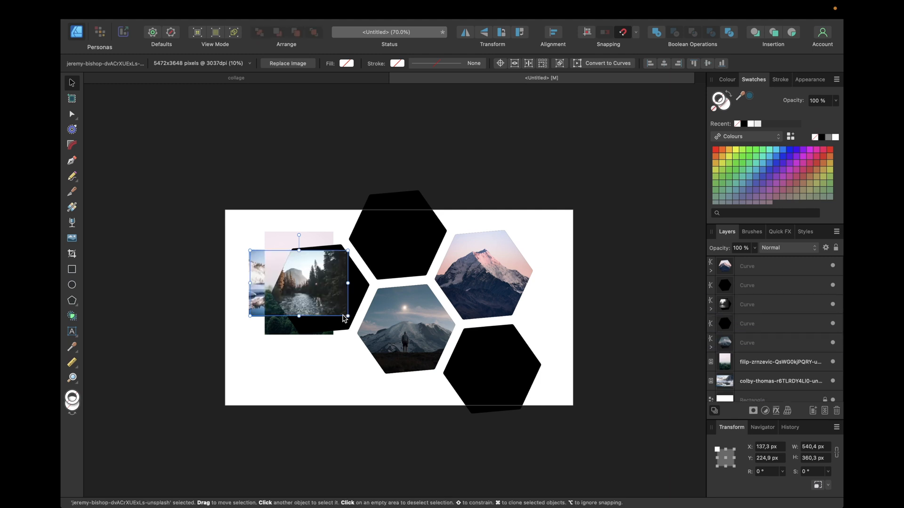
left_click_drag(348, 316, 384, 340)
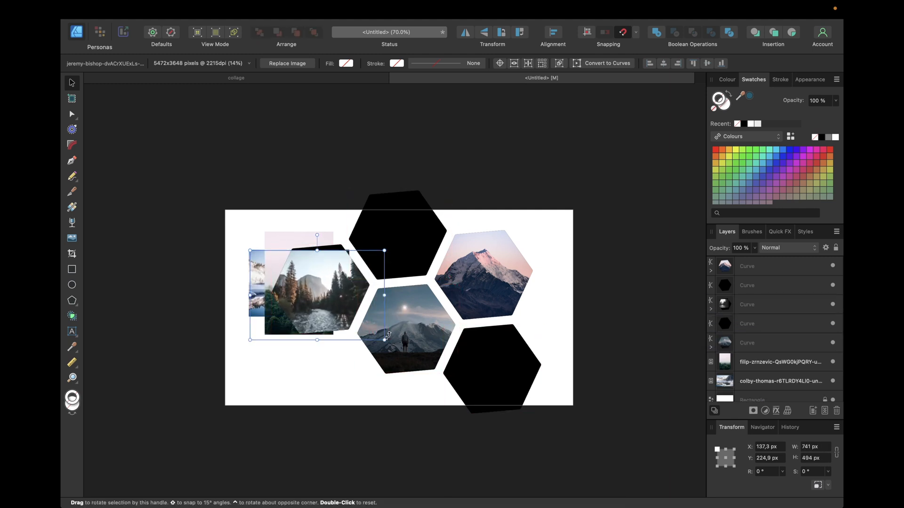
left_click_drag(250, 251, 233, 238)
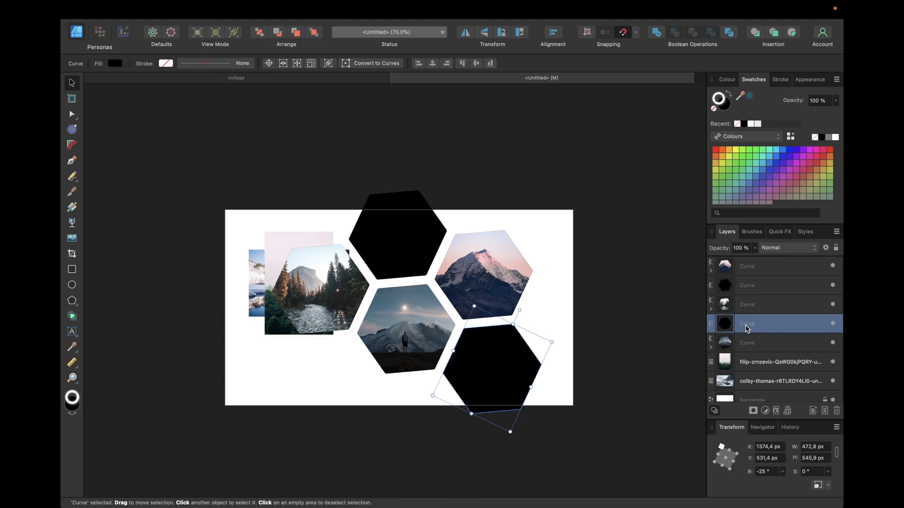
mouse_move(751, 364)
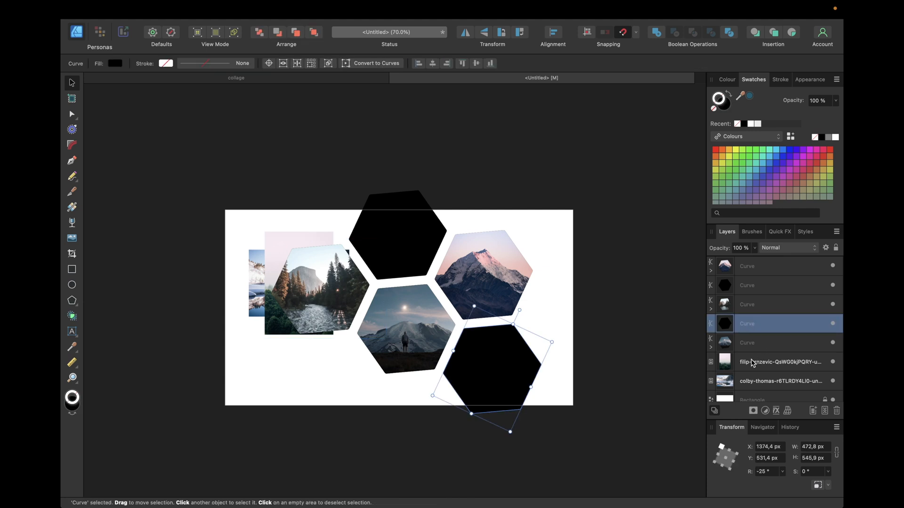
Clip the misty pine forest photo into the lower-right hexagon and enlarge it to cover the shape
left_click(776, 361)
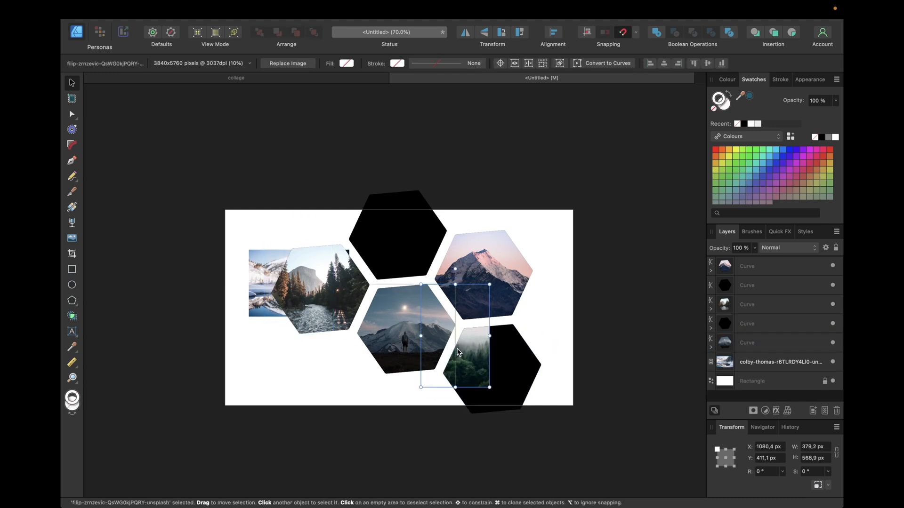
left_click_drag(490, 387, 509, 416)
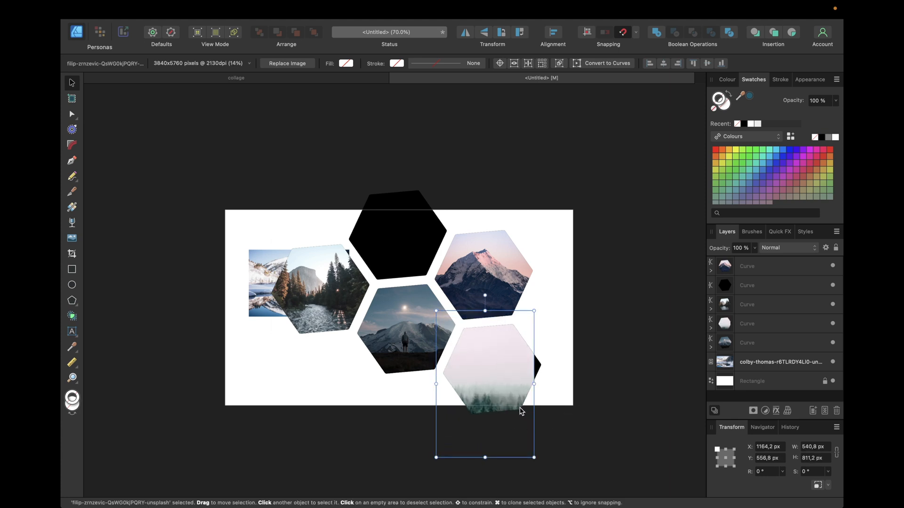
left_click_drag(533, 457, 548, 453)
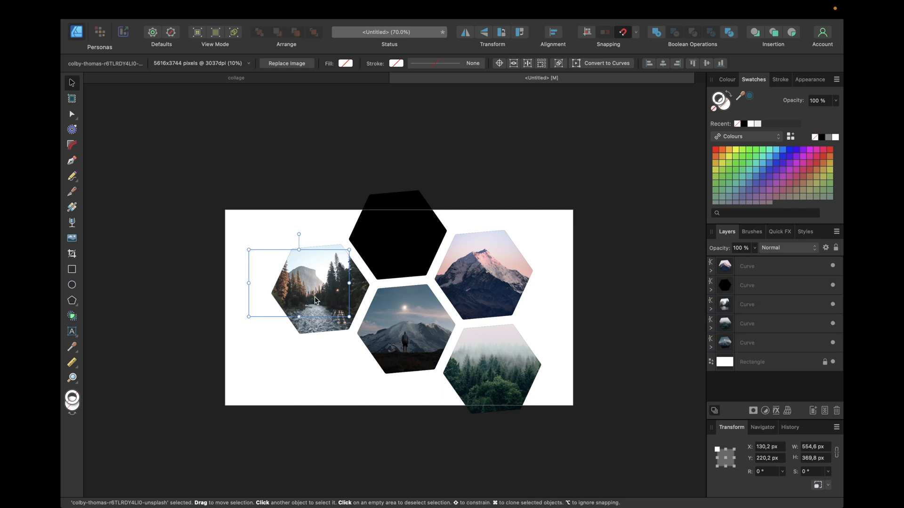
Position the snowy lake photo inside the top hexagon, then deselect to review the five-photo collage
left_click_drag(314, 285, 386, 234)
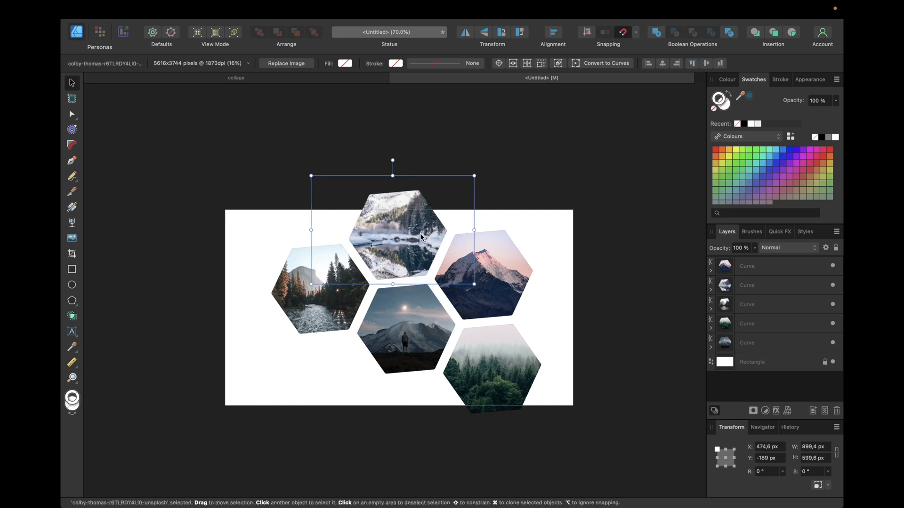
left_click_drag(421, 236, 404, 239)
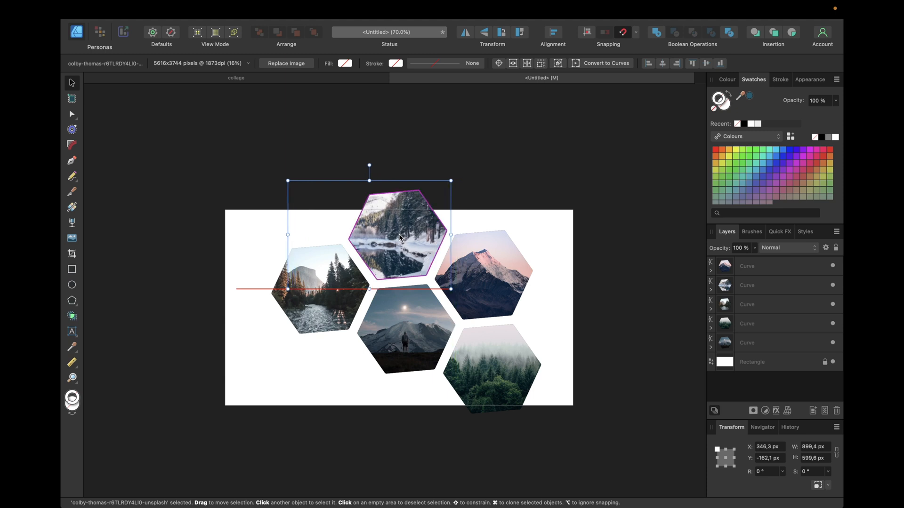
left_click(532, 231)
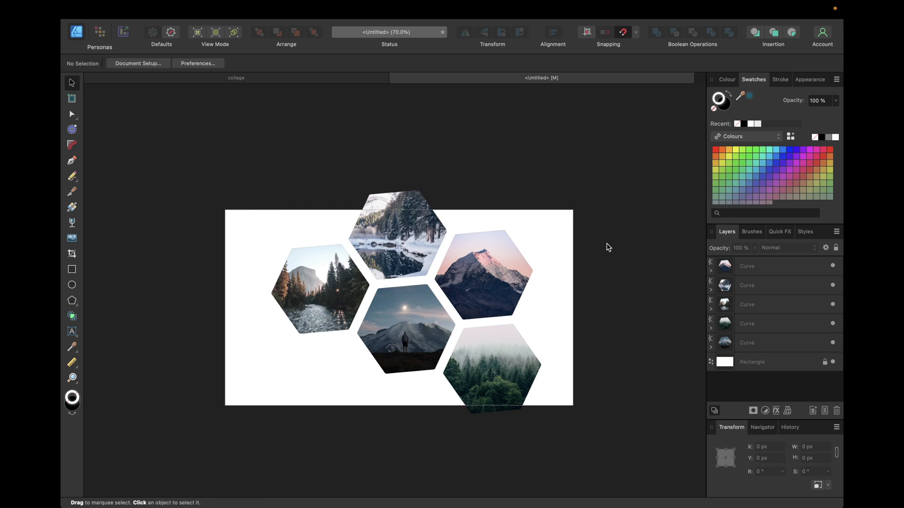
mouse_move(443, 213)
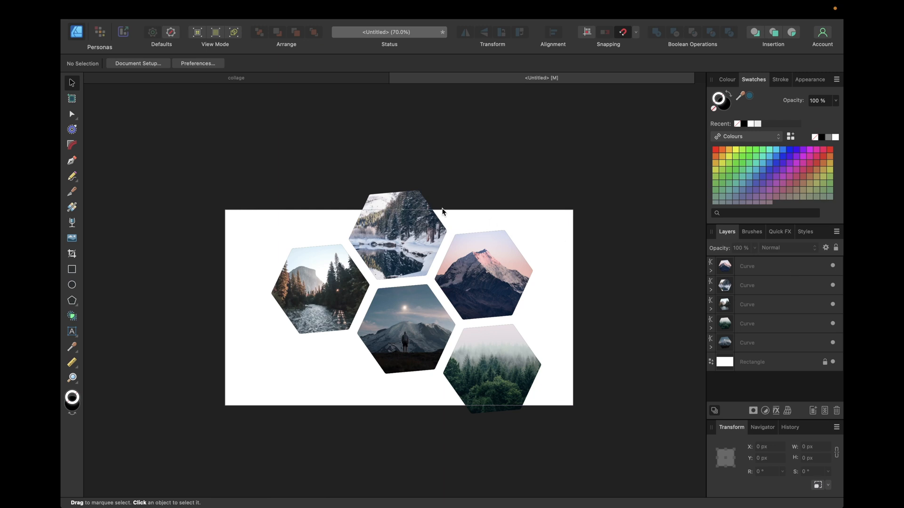
mouse_move(426, 213)
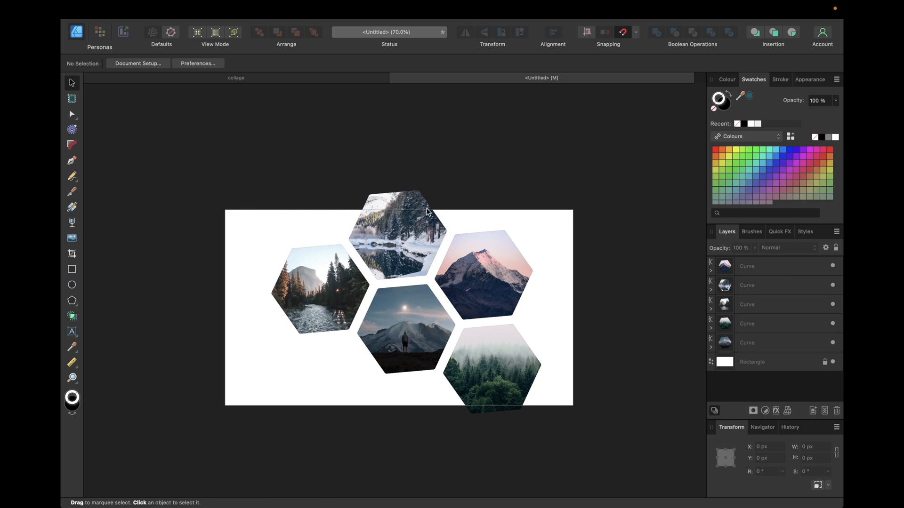
mouse_move(382, 212)
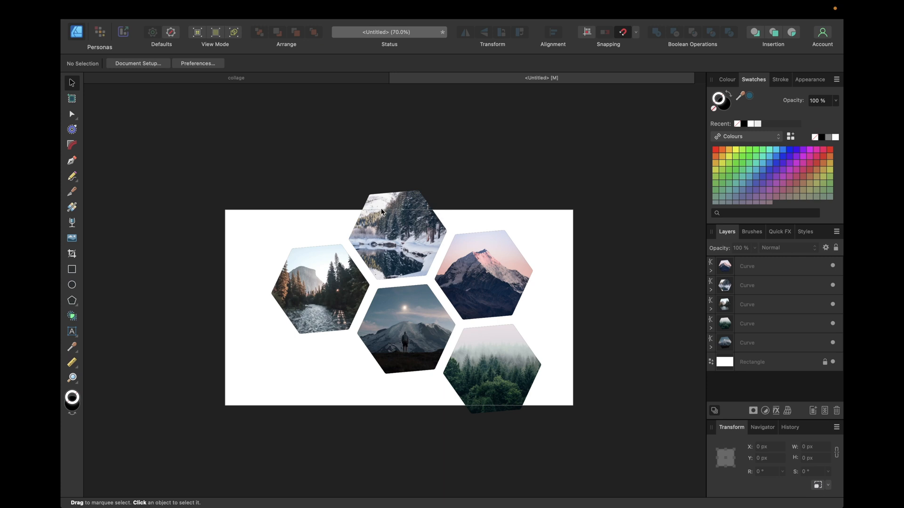
mouse_move(407, 210)
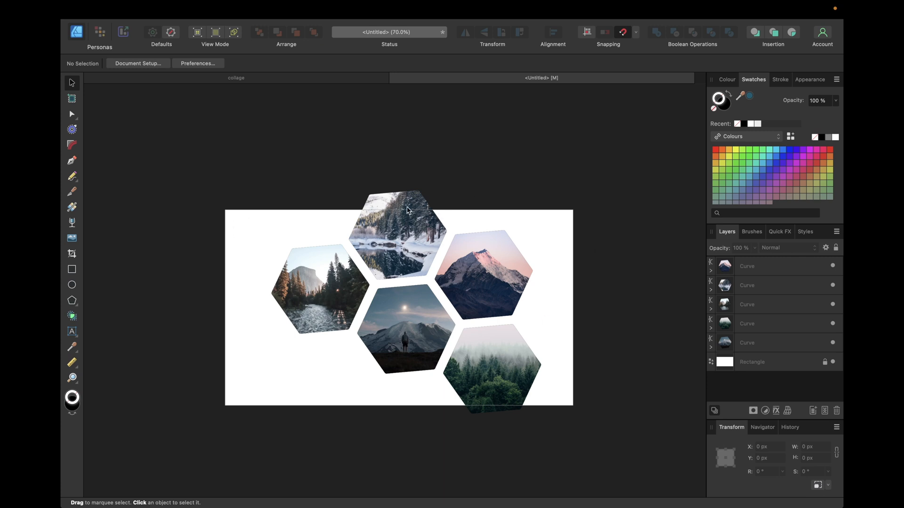
mouse_move(240, 207)
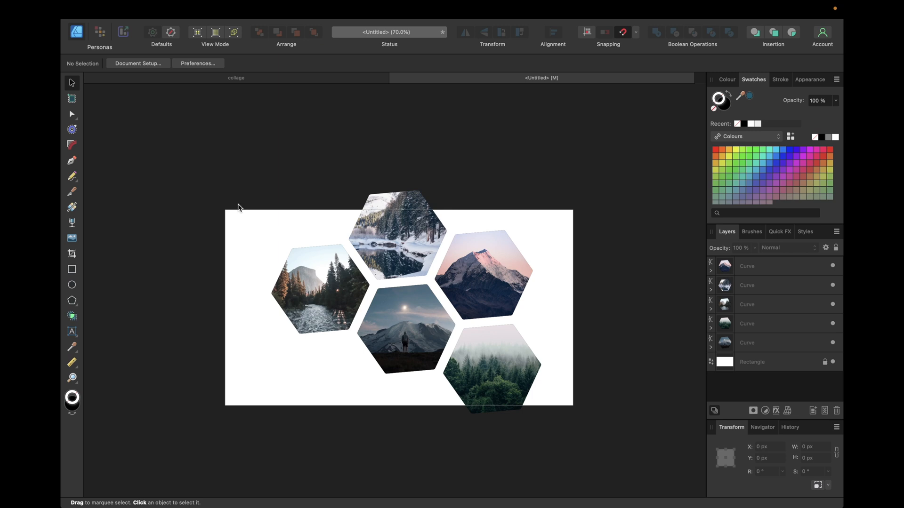
mouse_move(345, 224)
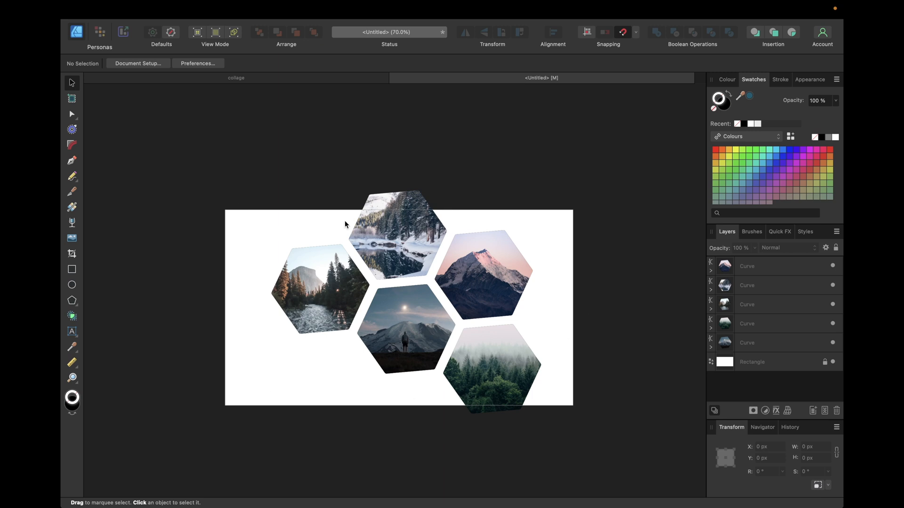
mouse_move(396, 192)
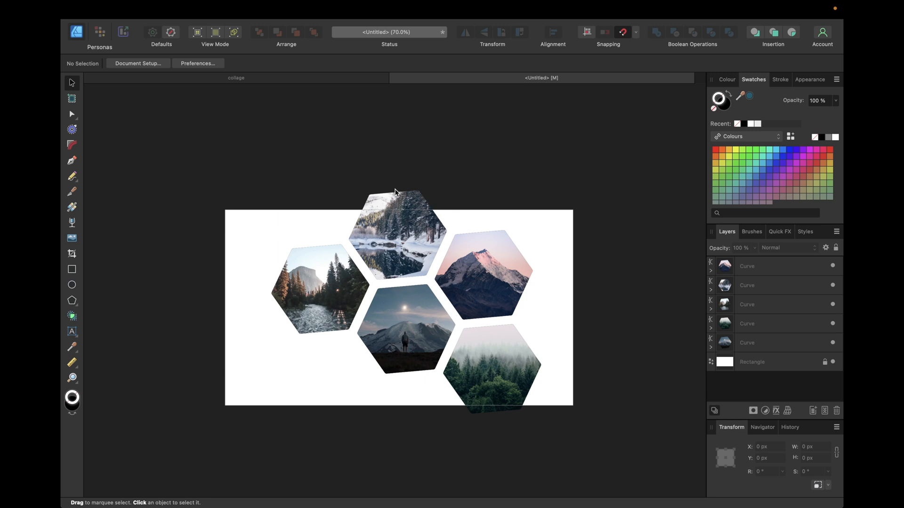
mouse_move(367, 208)
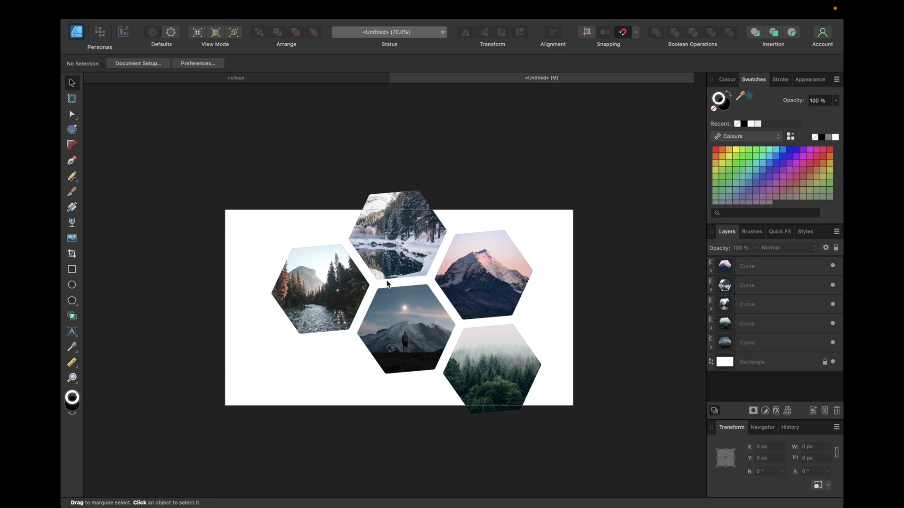
mouse_move(375, 209)
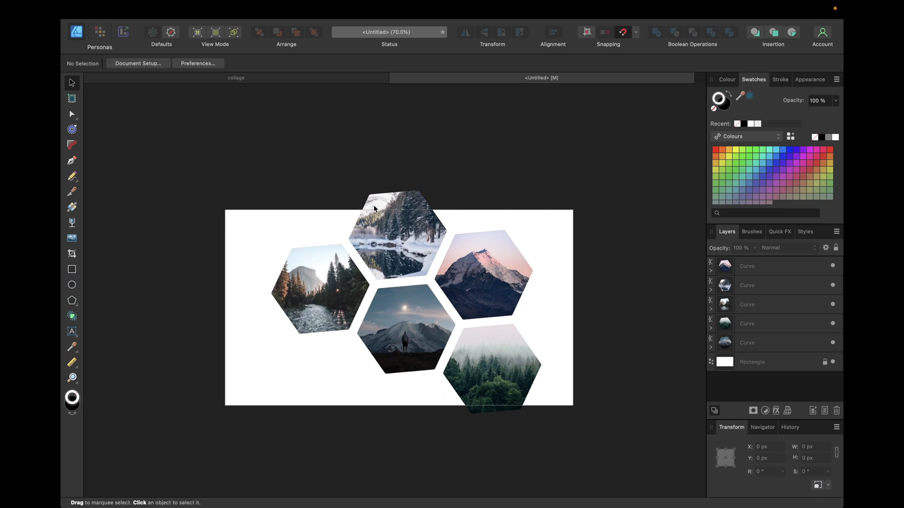
mouse_move(752, 265)
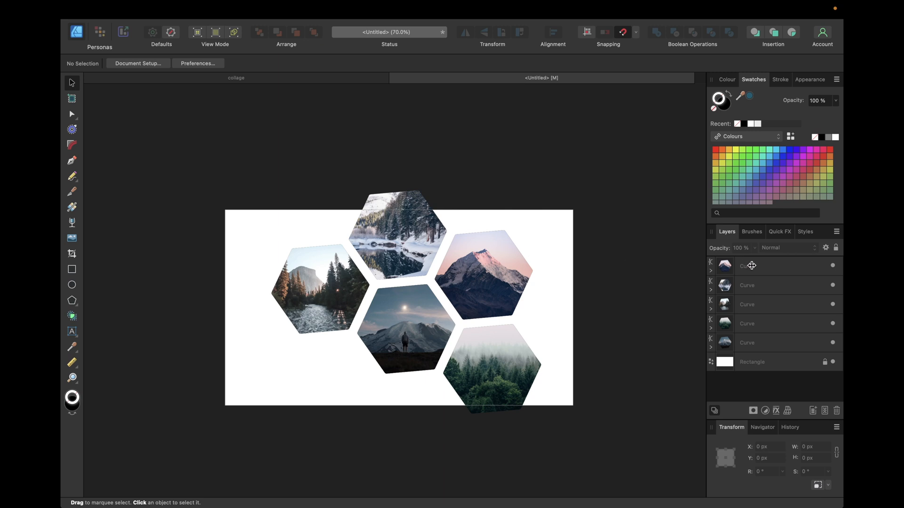
Select the five photo hexagon Curve layers together and combine them into one group
left_click(769, 265)
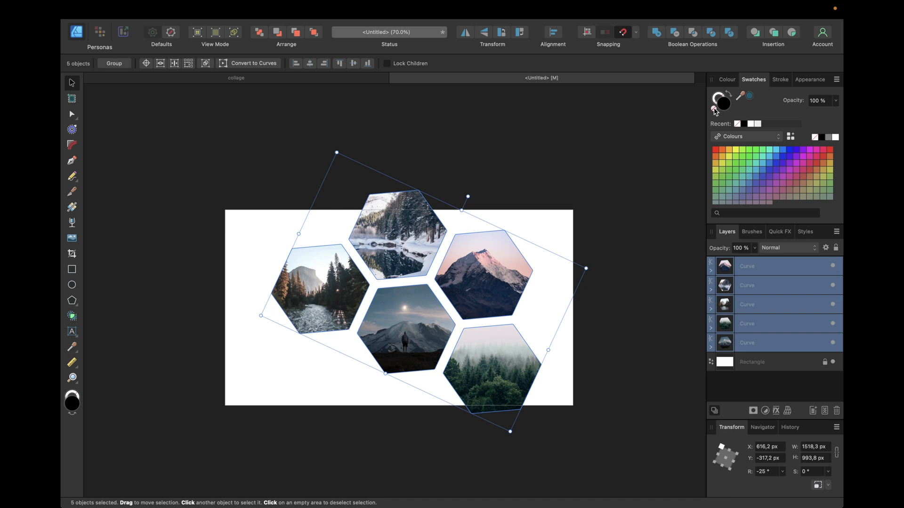
left_click(514, 231)
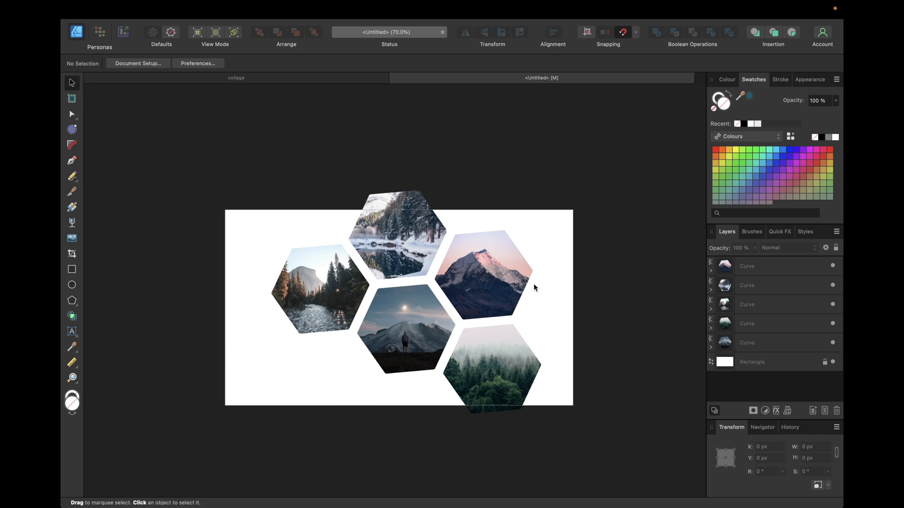
left_click(484, 267)
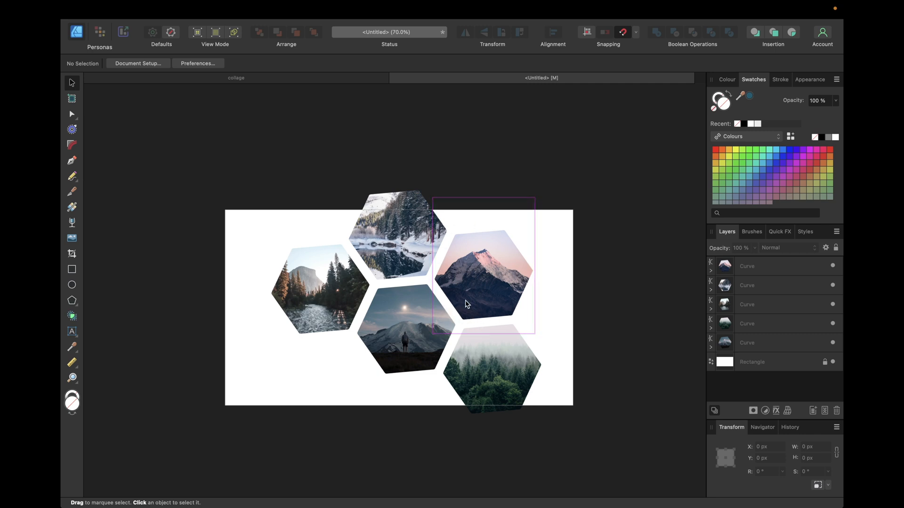
left_click(676, 334)
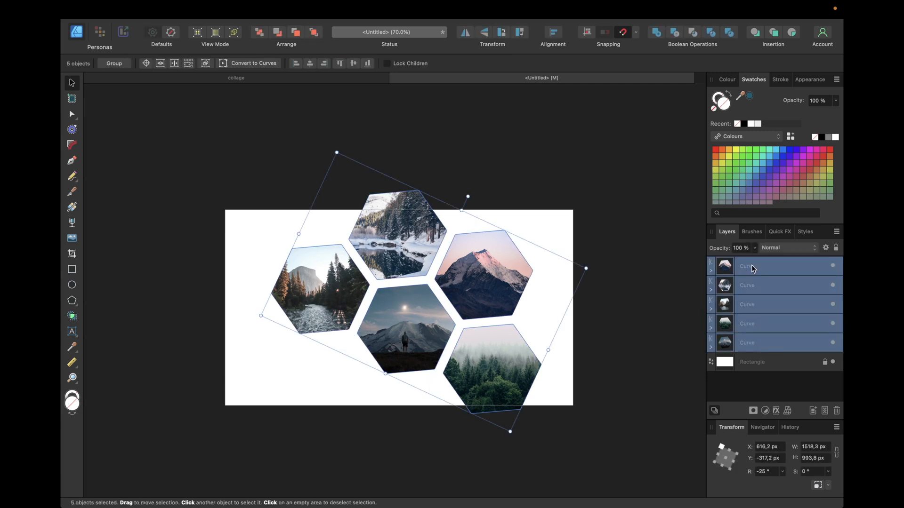
left_click(114, 63)
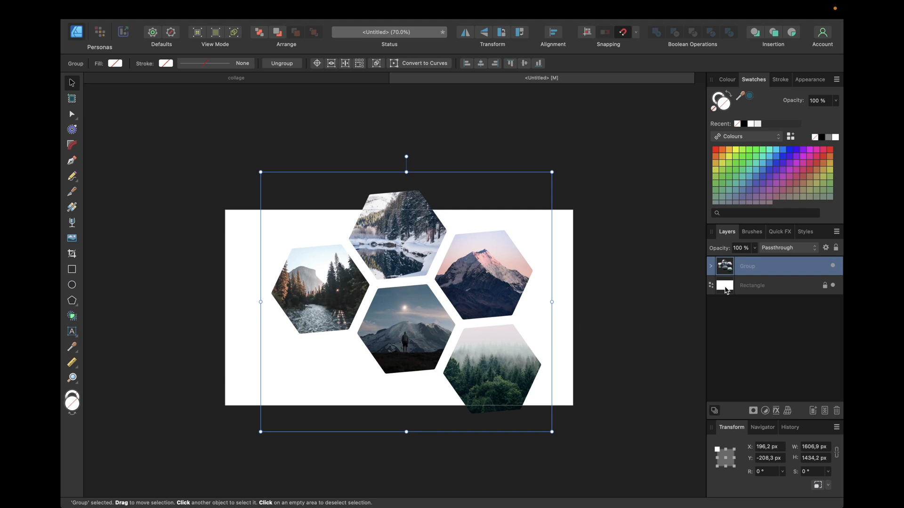
Enable a Colour Overlay in Quick FX at 5% opacity with colour hex FFFFFF
left_click(779, 231)
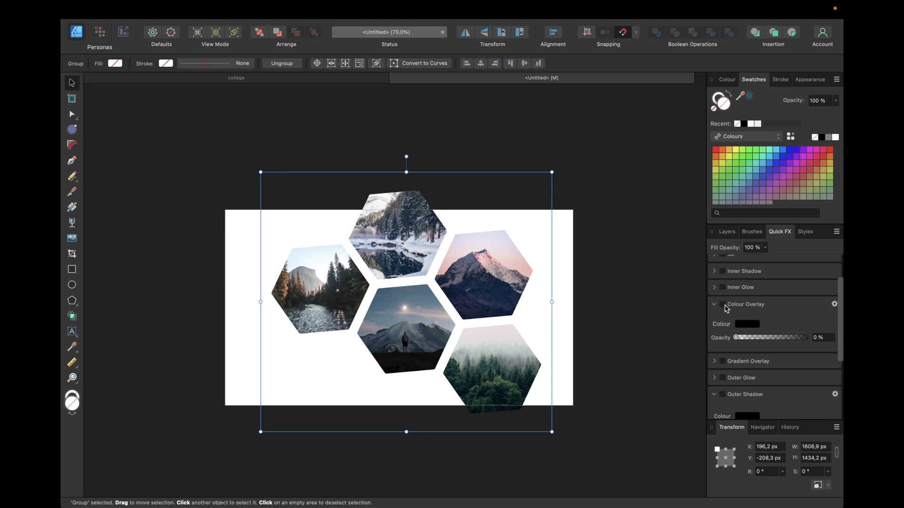
left_click_drag(736, 337, 806, 337)
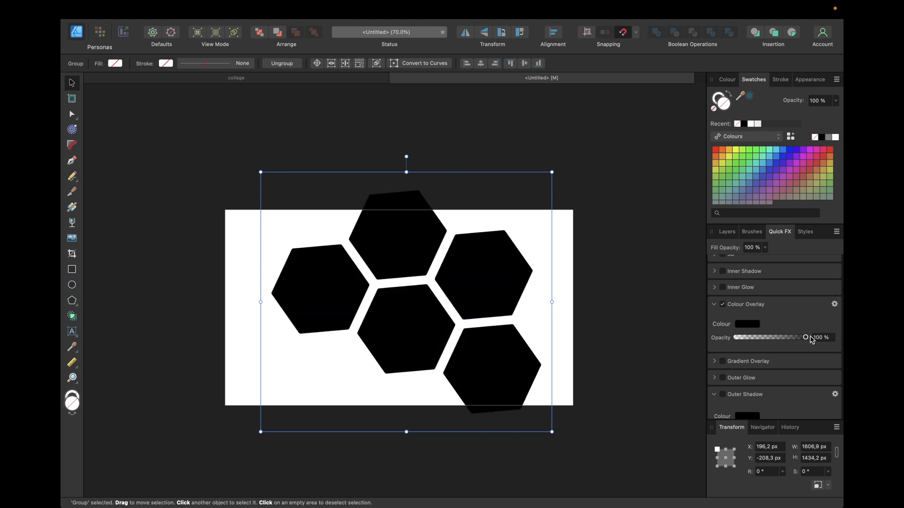
left_click_drag(805, 337, 740, 337)
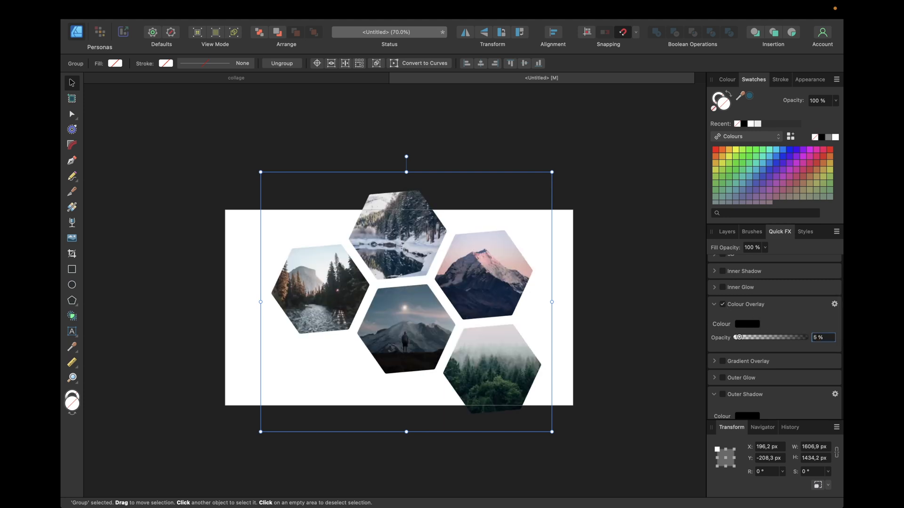
left_click(747, 324)
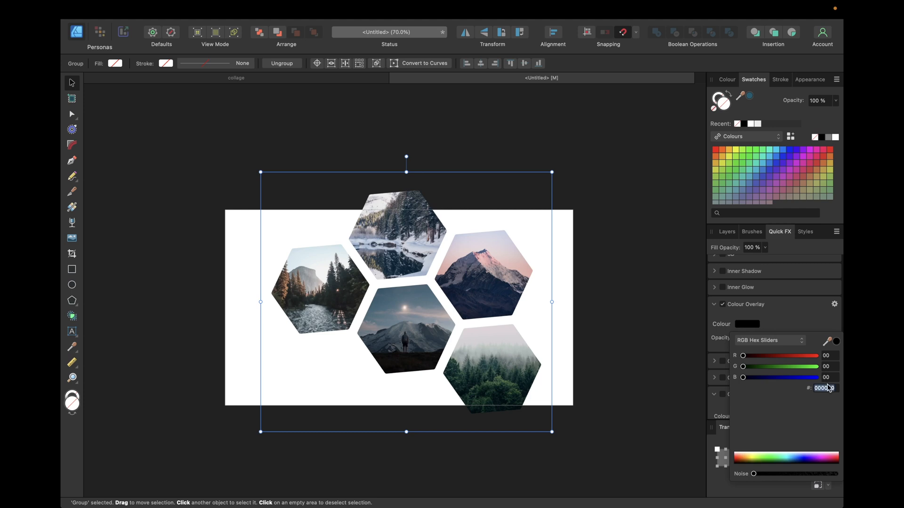
type("FFFFFF")
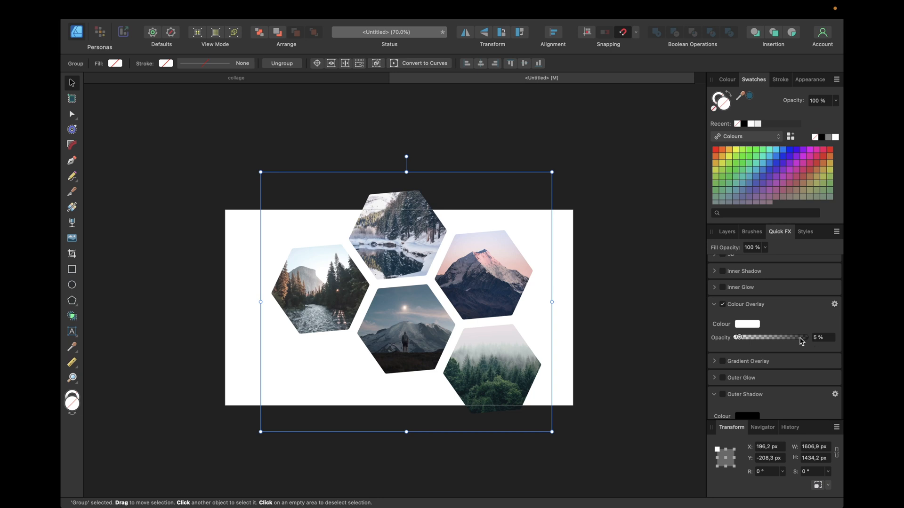
mouse_move(731, 328)
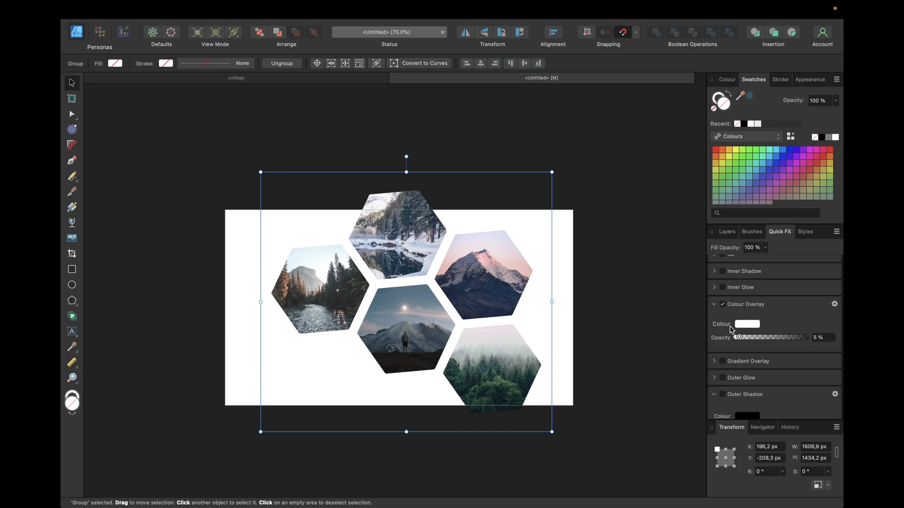
mouse_move(750, 324)
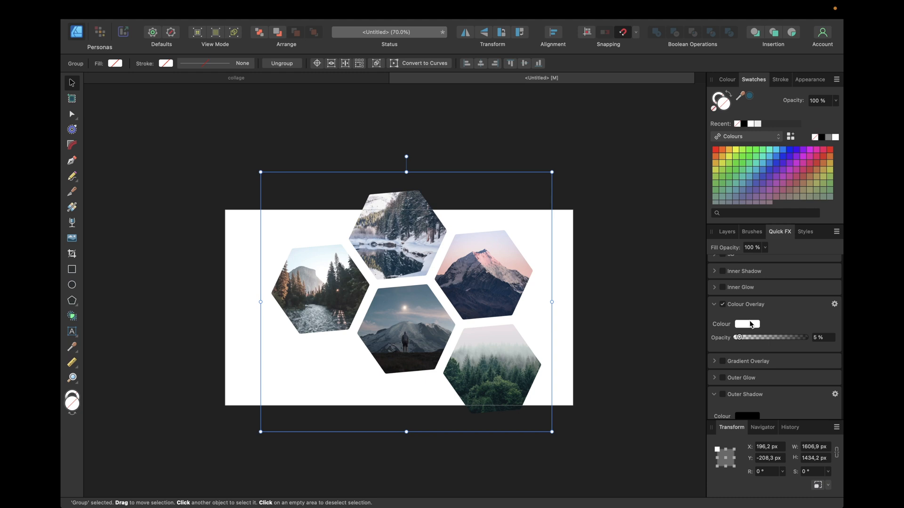
left_click(748, 324)
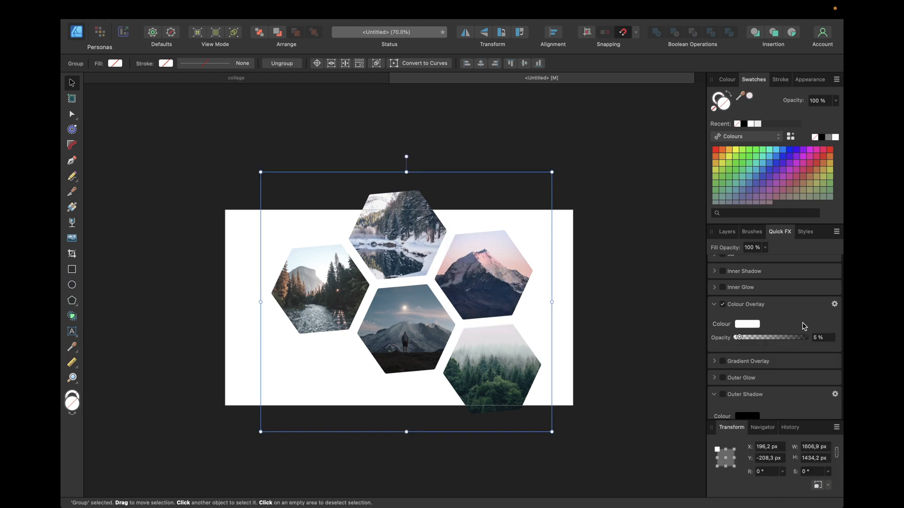
mouse_move(770, 350)
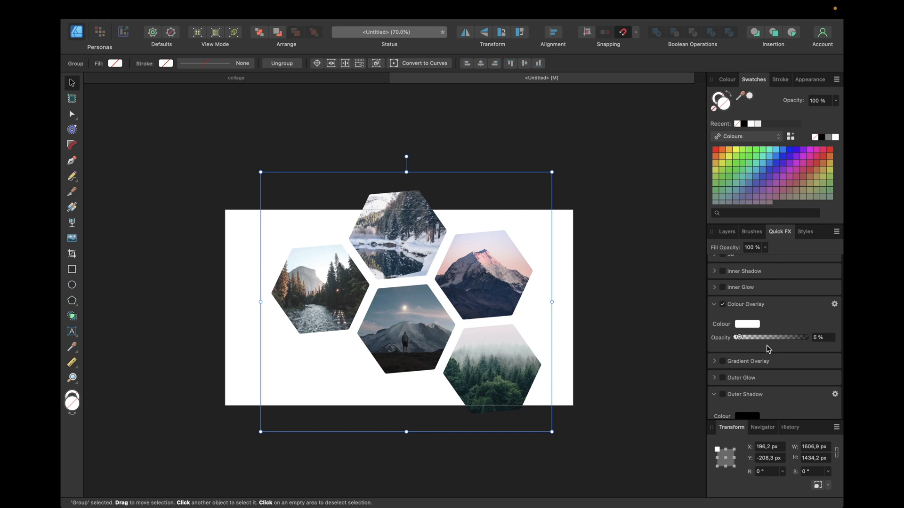
left_click(748, 324)
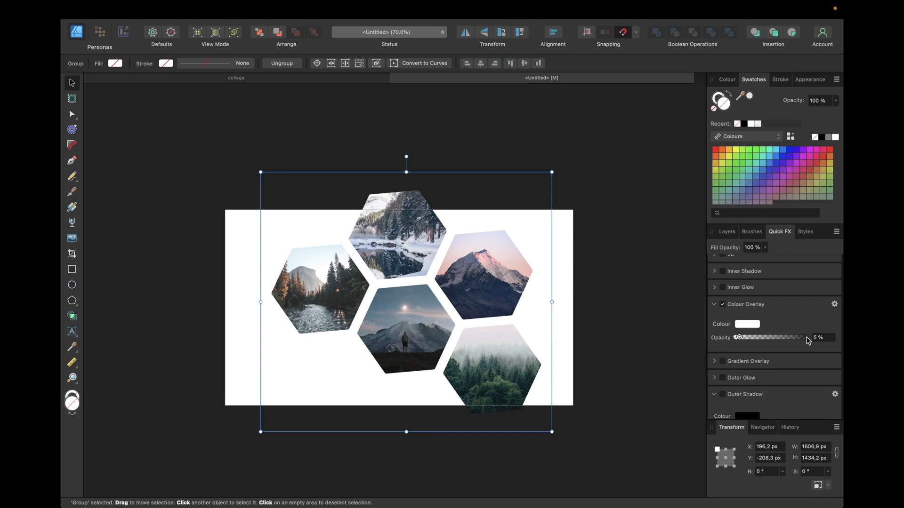
mouse_move(780, 343)
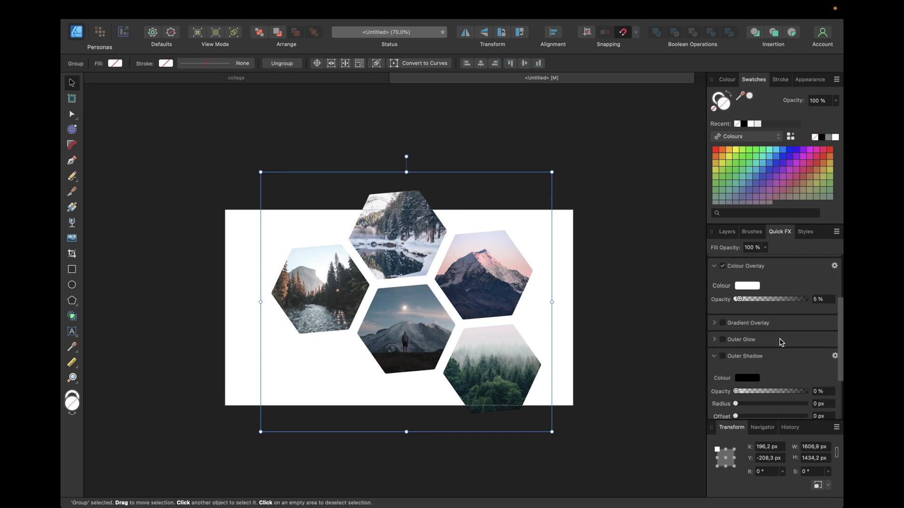
Enable Outer Shadow in Quick FX with 50% opacity, 50 px radius and 50 px offset
left_click(714, 265)
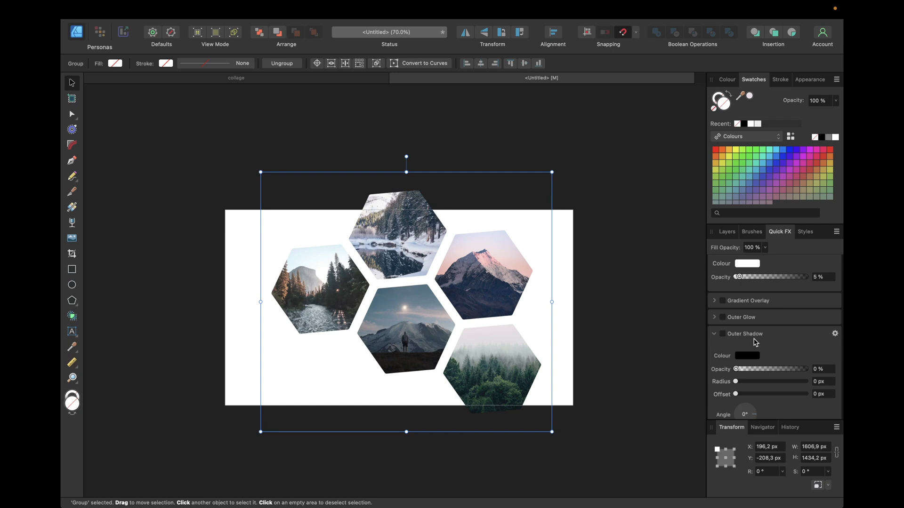
mouse_move(723, 335)
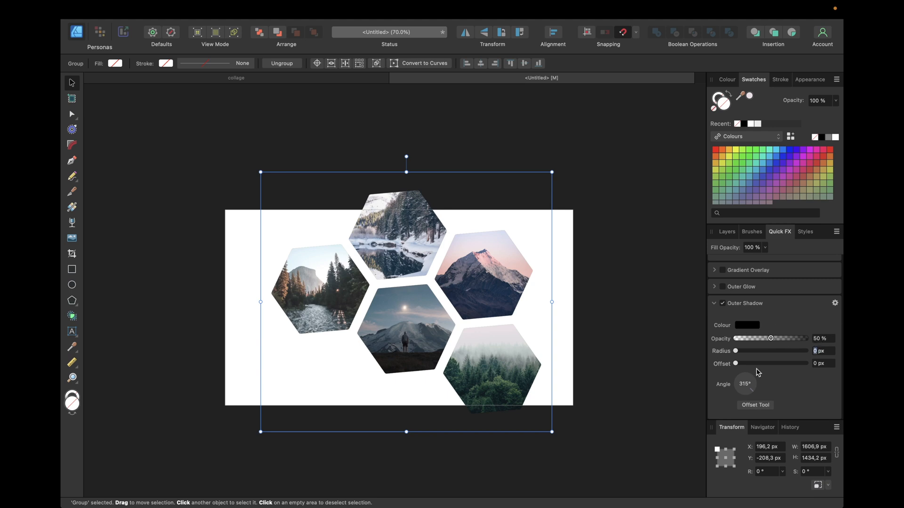
left_click_drag(735, 350, 798, 350)
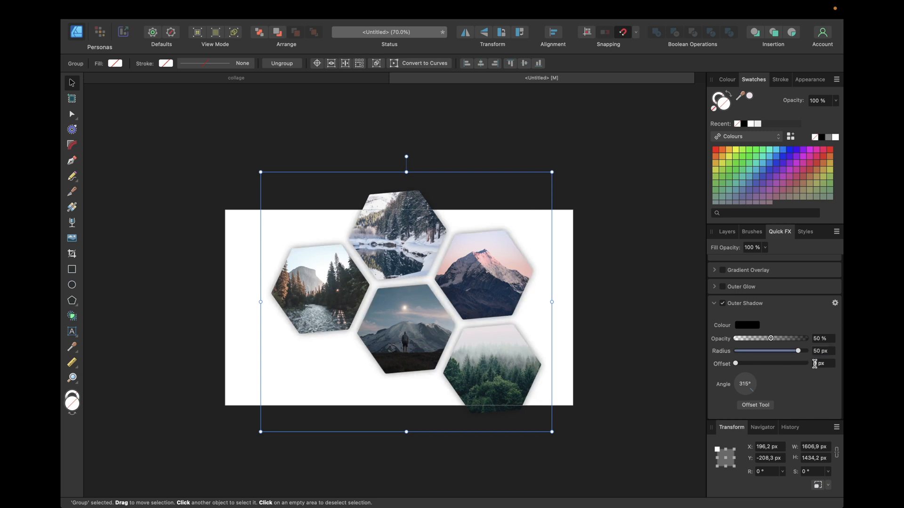
type("50")
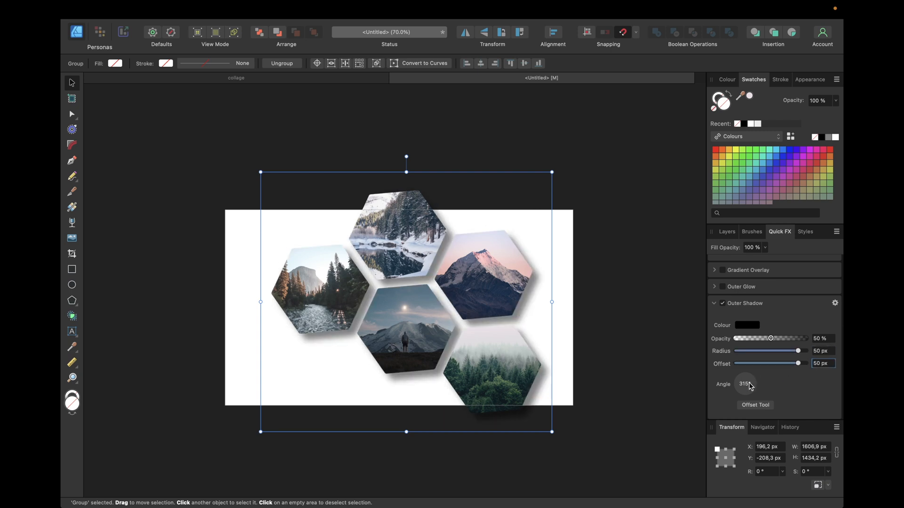